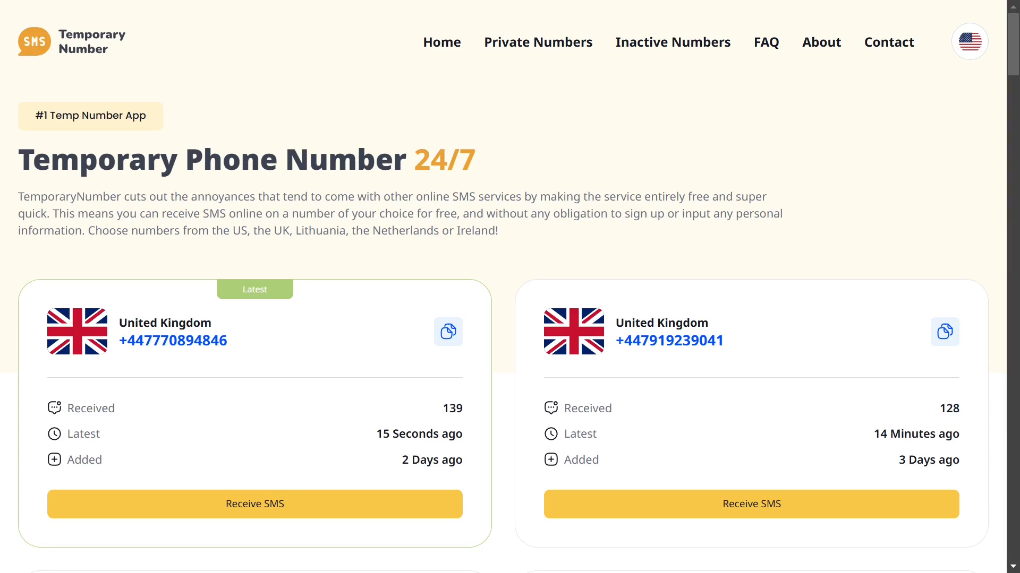
{"action": "mouse_move", "coordinate": [452, 137]}
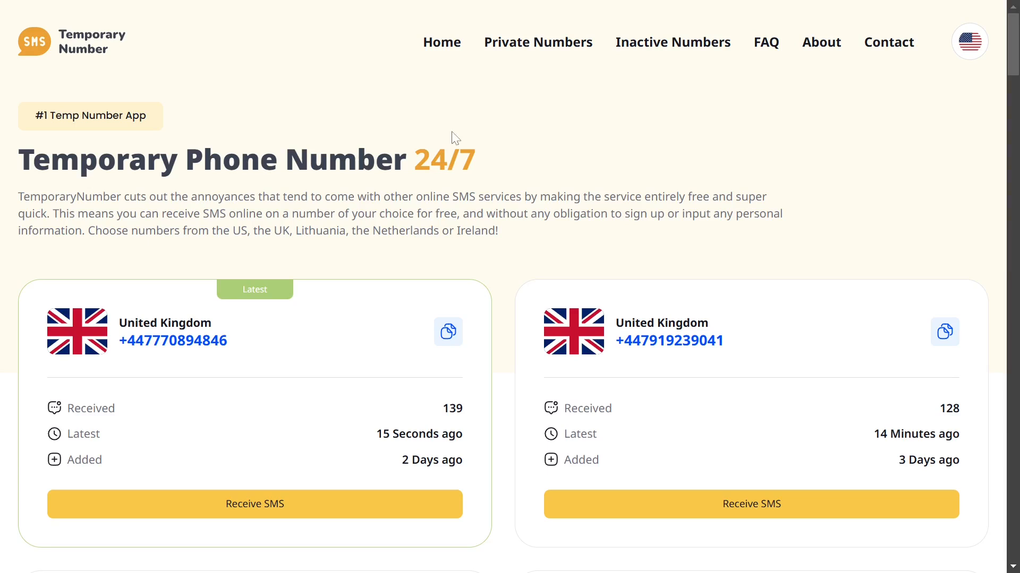
{"action": "mouse_move", "coordinate": [1005, 99]}
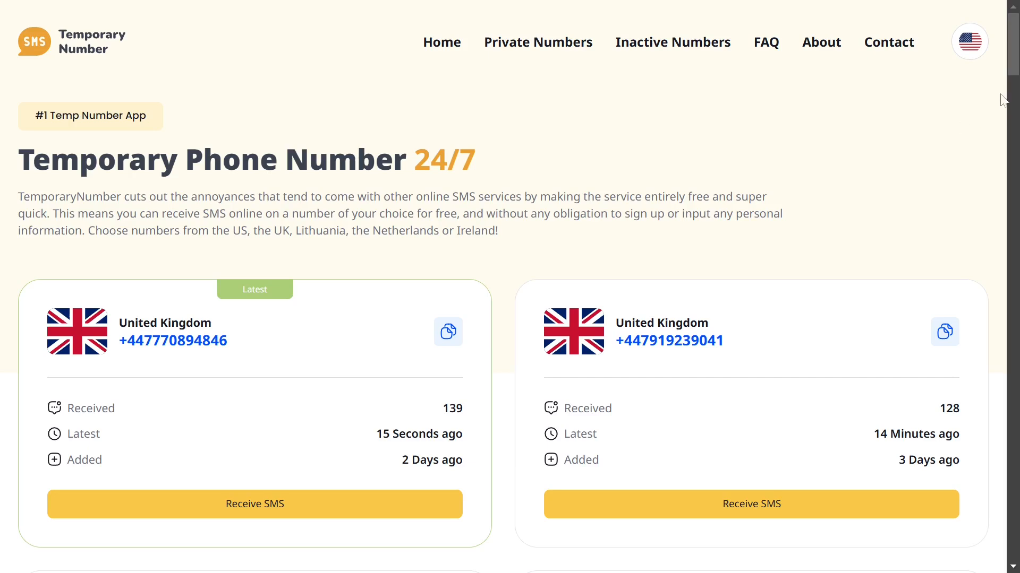
Step: Scroll down the home page past the free number cards to the Platform section
{"action": "scroll", "scroll_direction": "down", "scroll_amount": 3}
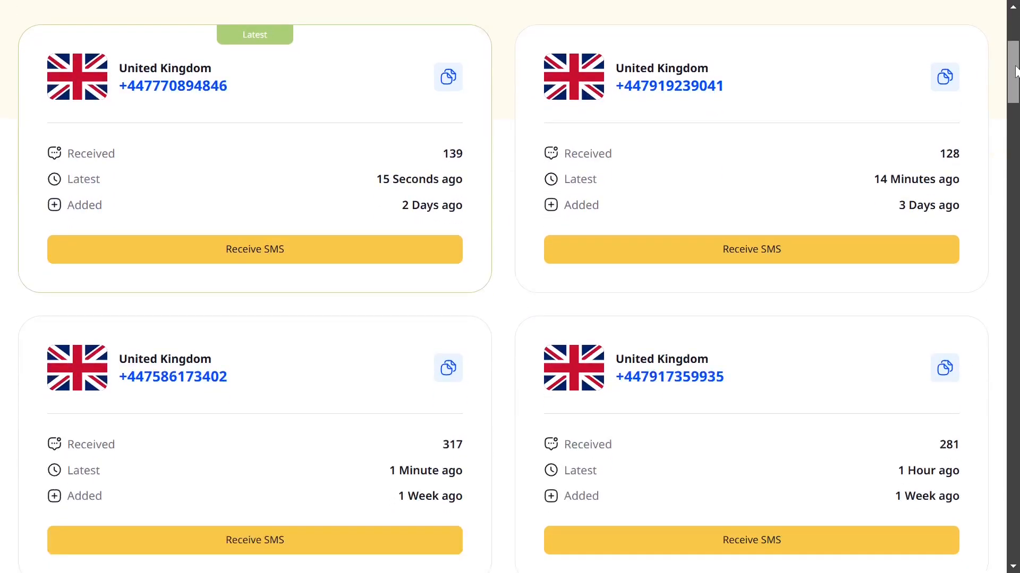
{"action": "scroll", "scroll_direction": "down", "scroll_amount": 3}
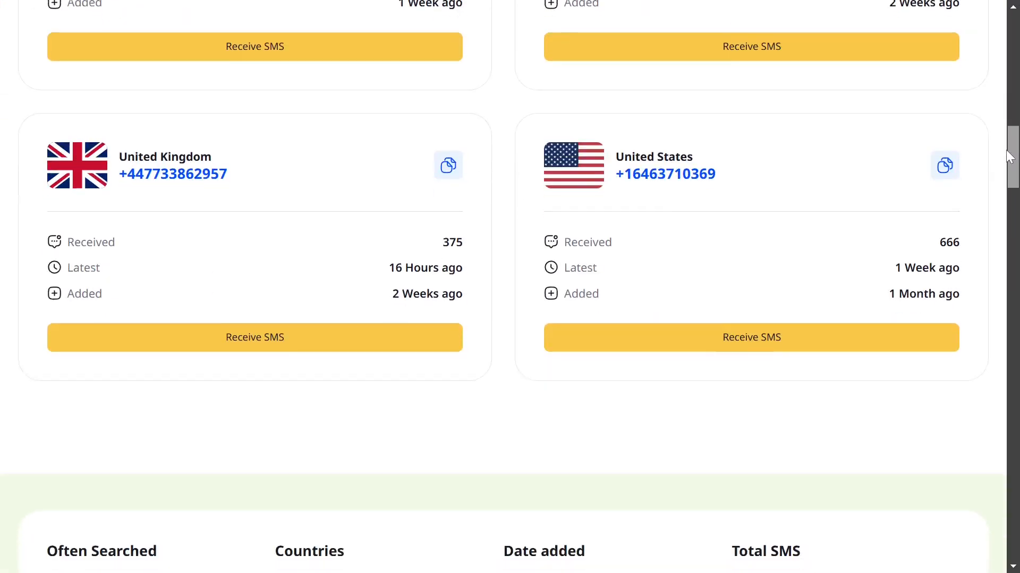
{"action": "scroll", "scroll_direction": "down", "scroll_amount": 3}
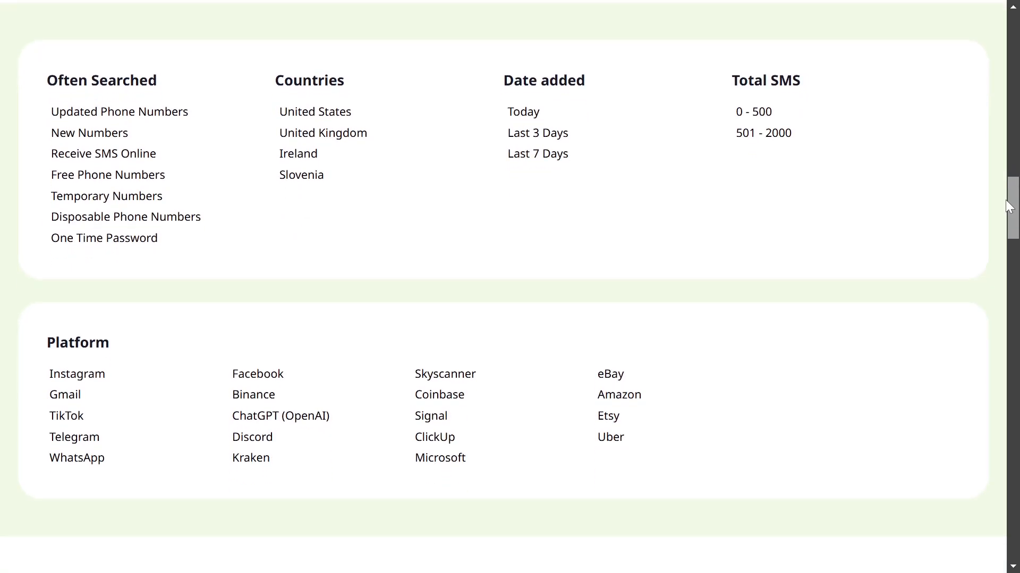
{"action": "mouse_move", "coordinate": [272, 264]}
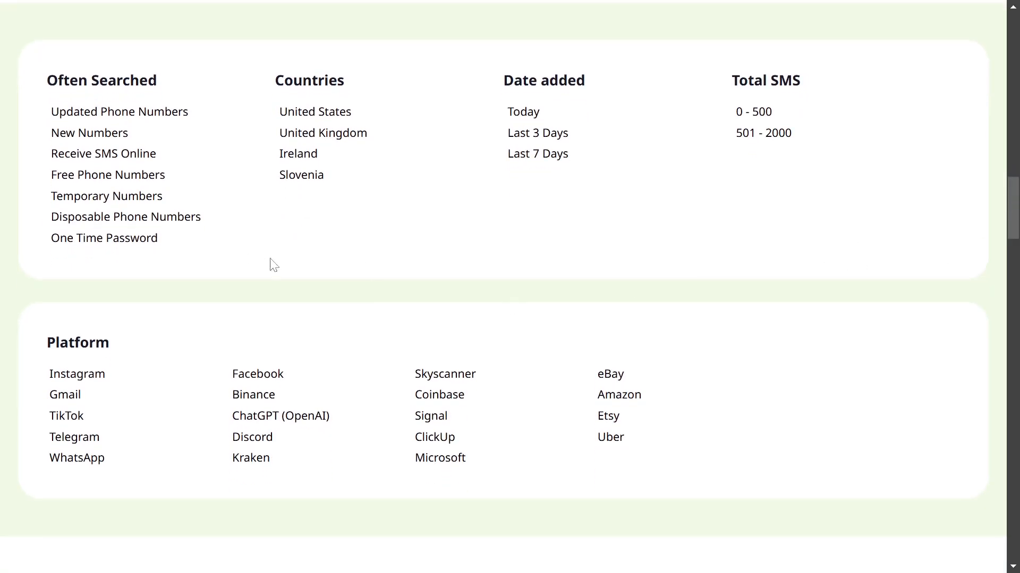
{"action": "mouse_move", "coordinate": [7, 395]}
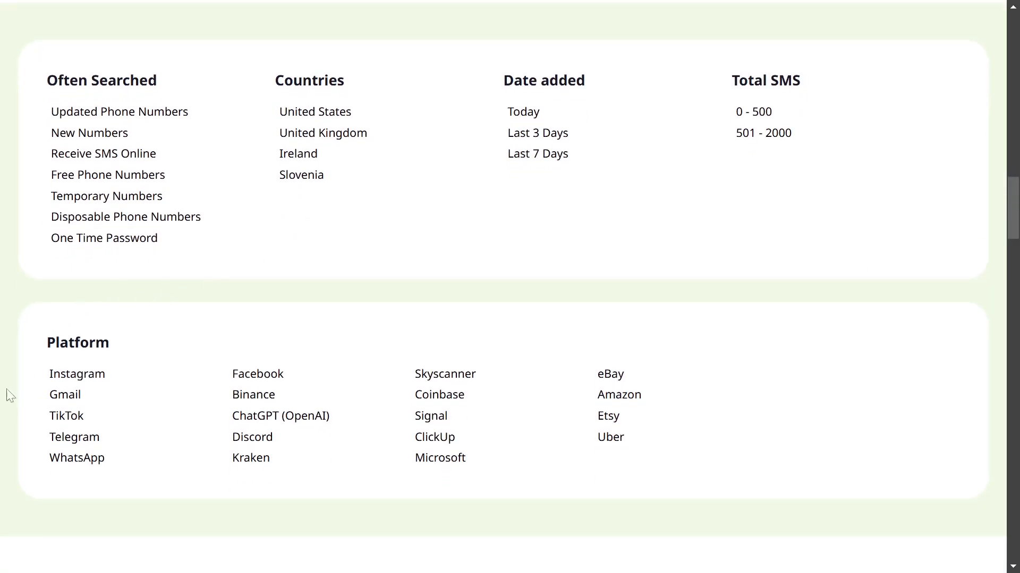
{"action": "mouse_move", "coordinate": [210, 535]}
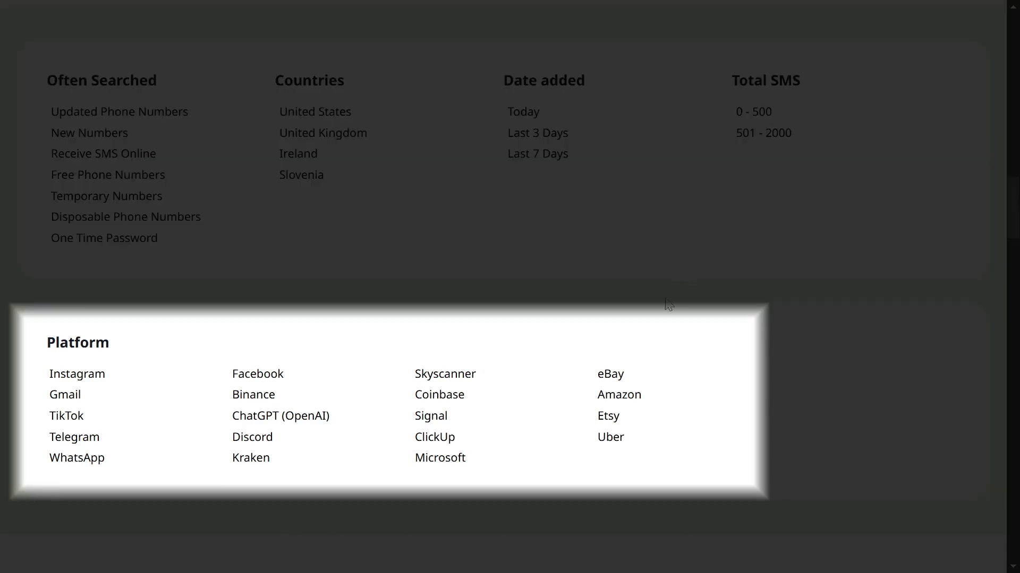
{"action": "mouse_move", "coordinate": [316, 115]}
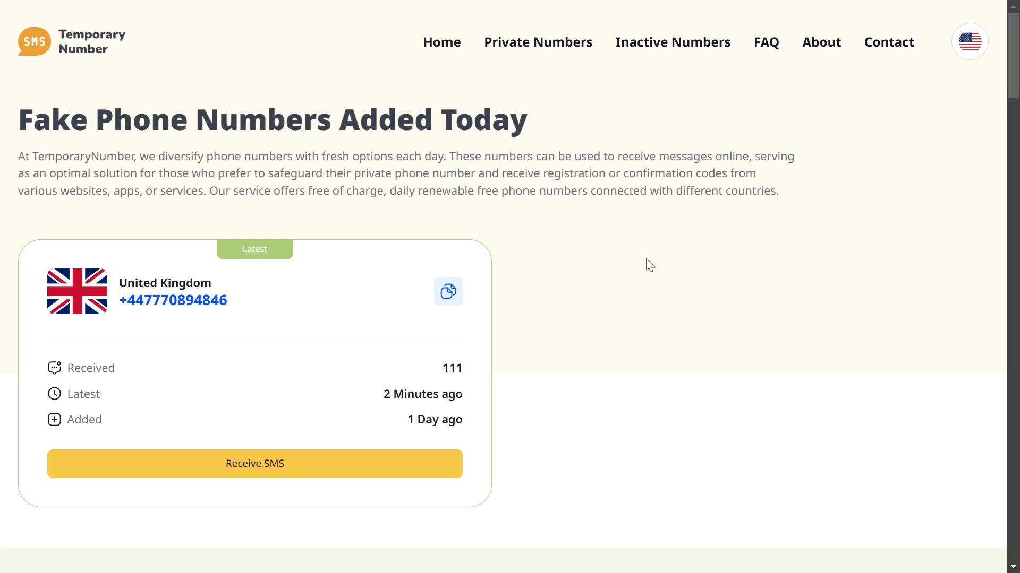
{"action": "left_click", "coordinate": [255, 463]}
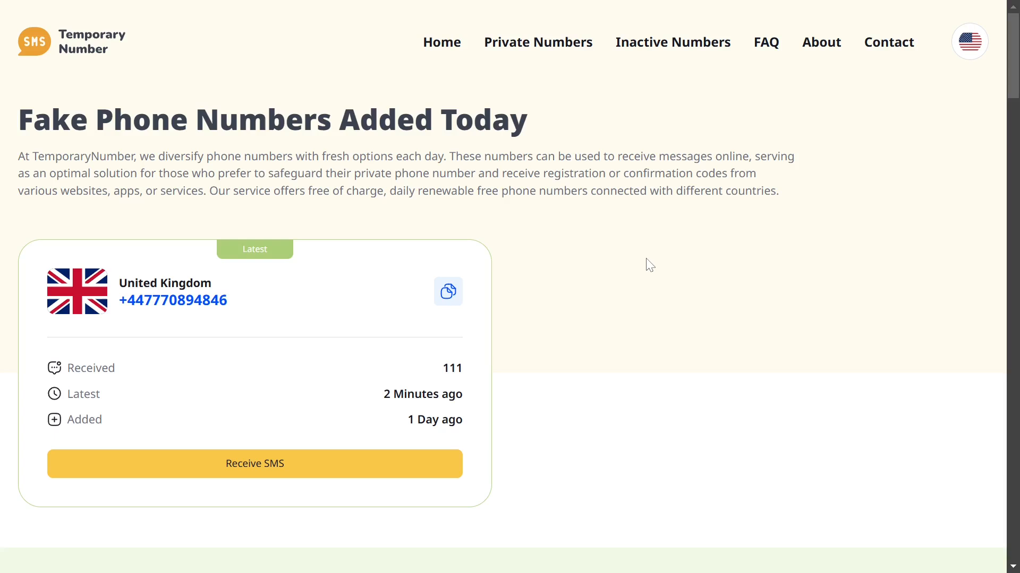
{"action": "mouse_move", "coordinate": [365, 475]}
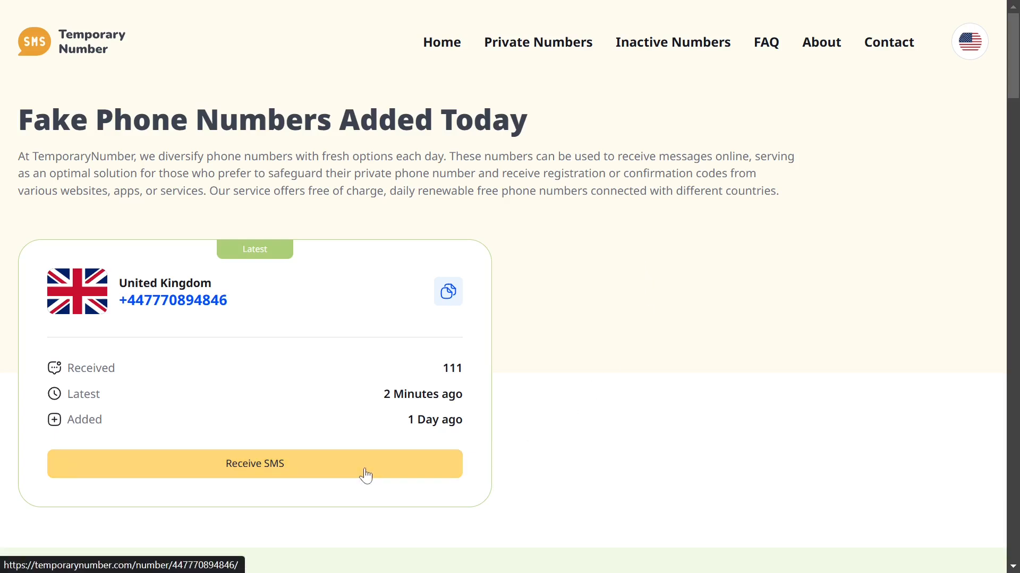
{"action": "left_click", "coordinate": [255, 463]}
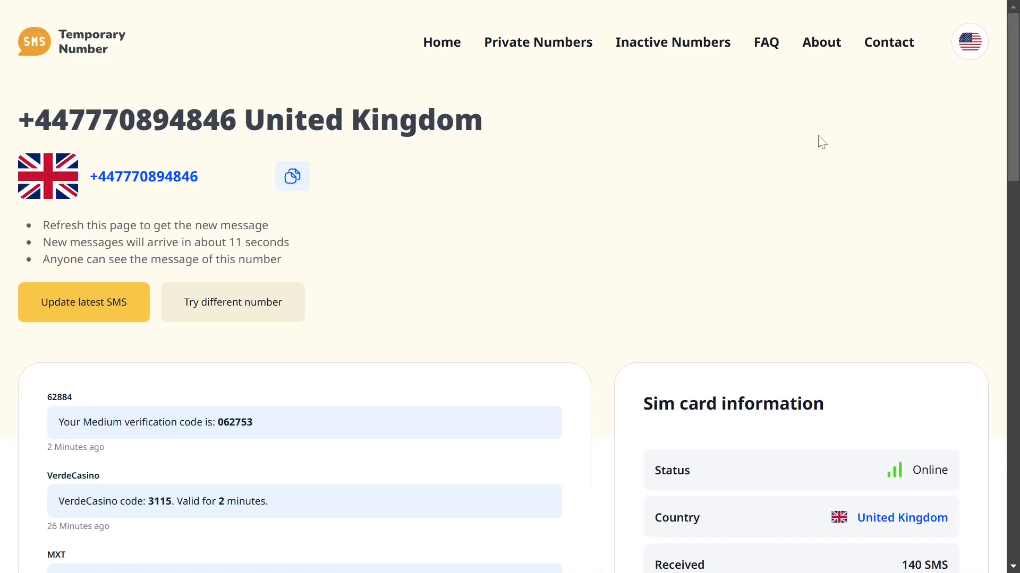
{"action": "mouse_move", "coordinate": [196, 240]}
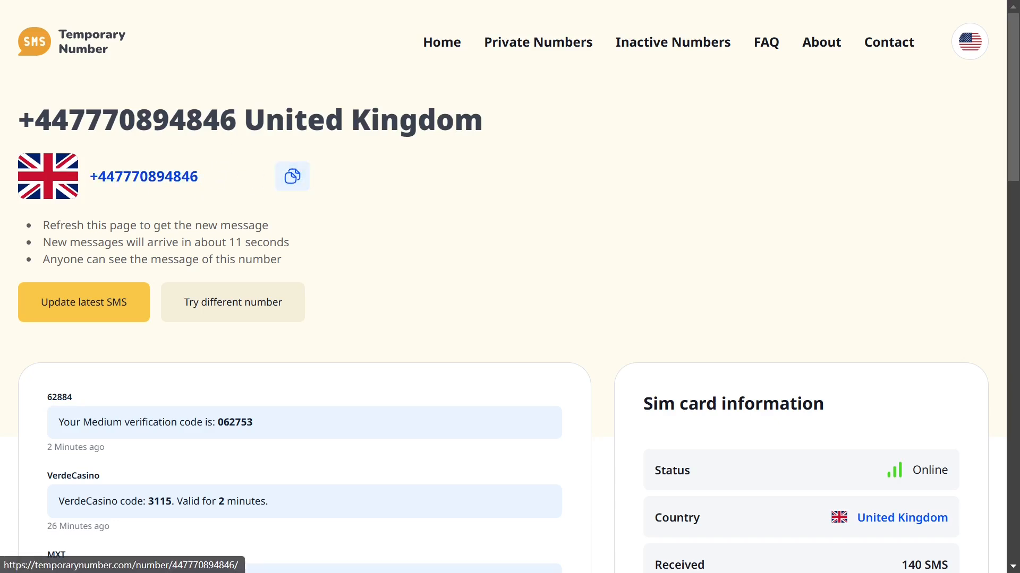
{"action": "double_click", "coordinate": [153, 119]}
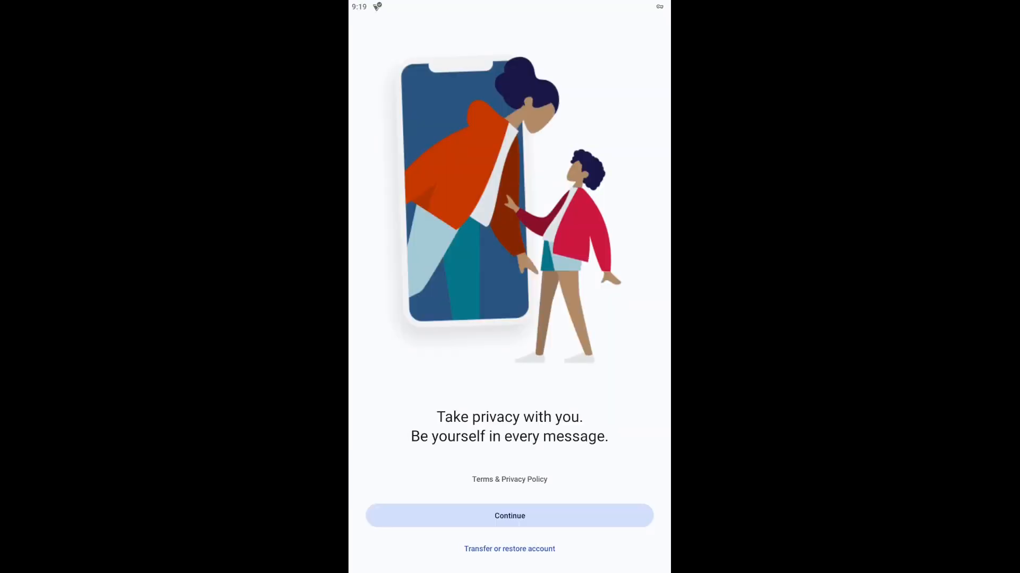
{"action": "left_click", "coordinate": [510, 517]}
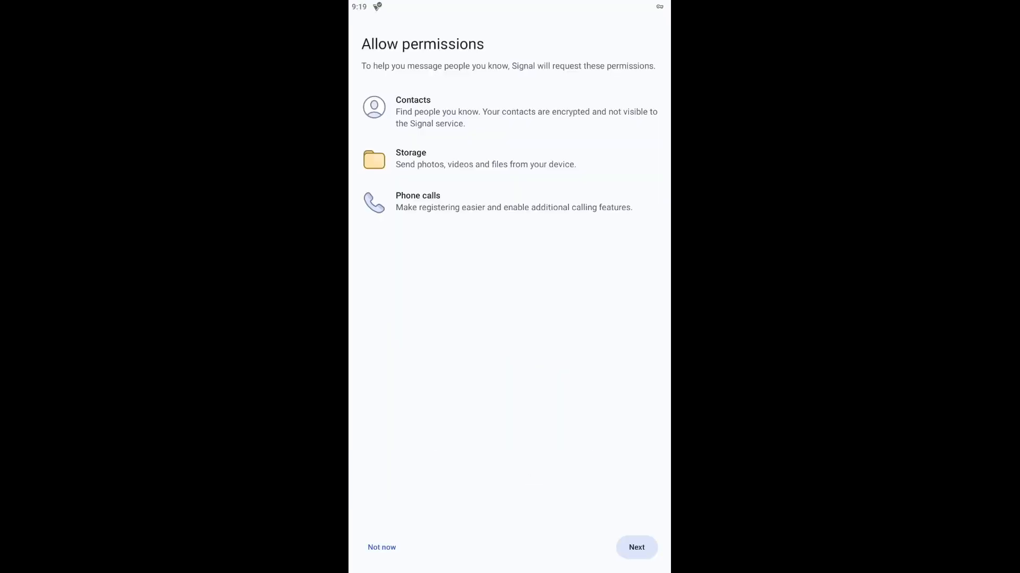
{"action": "left_click", "coordinate": [636, 547]}
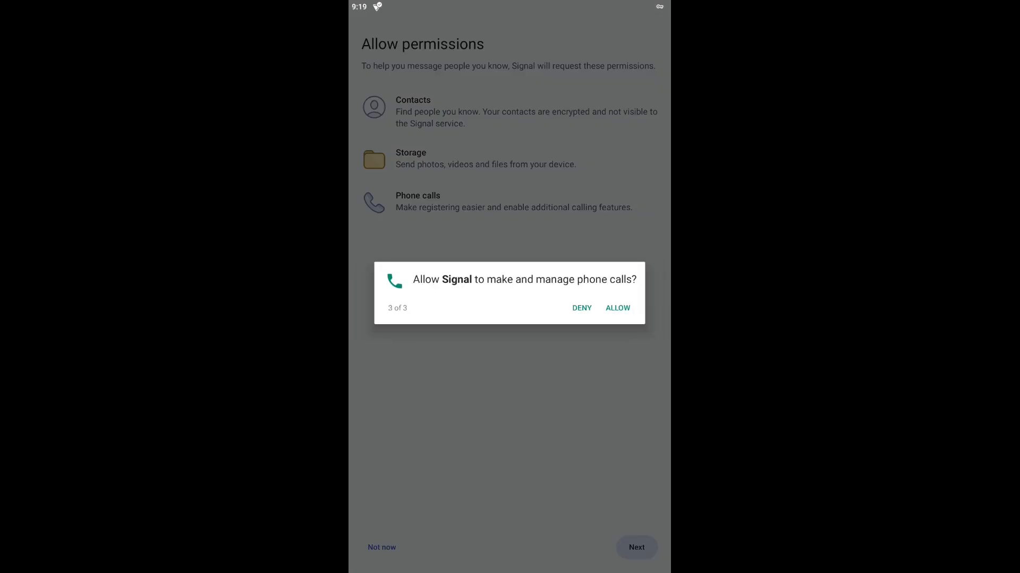
{"action": "left_click", "coordinate": [618, 308]}
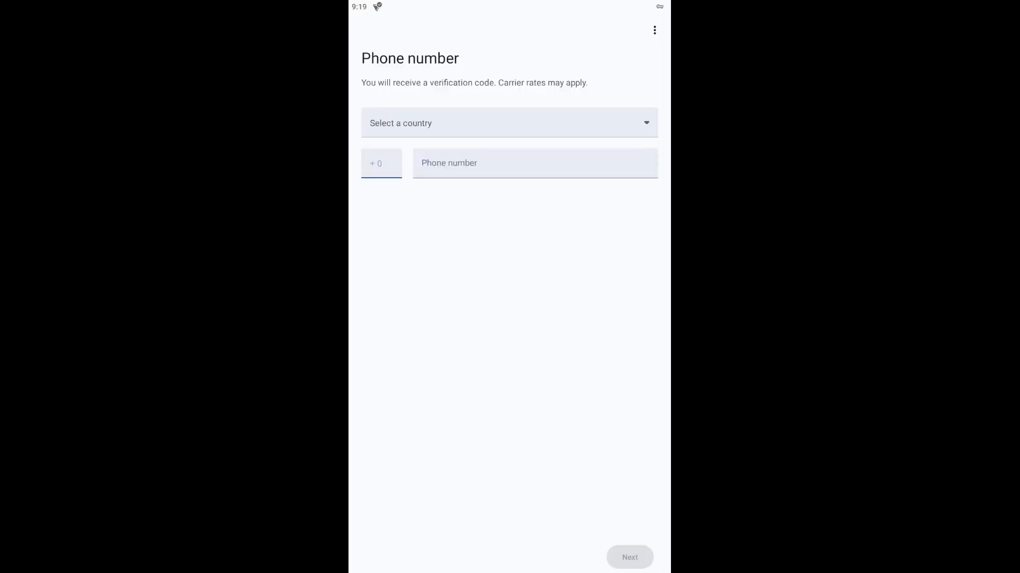
{"action": "left_click", "coordinate": [629, 572]}
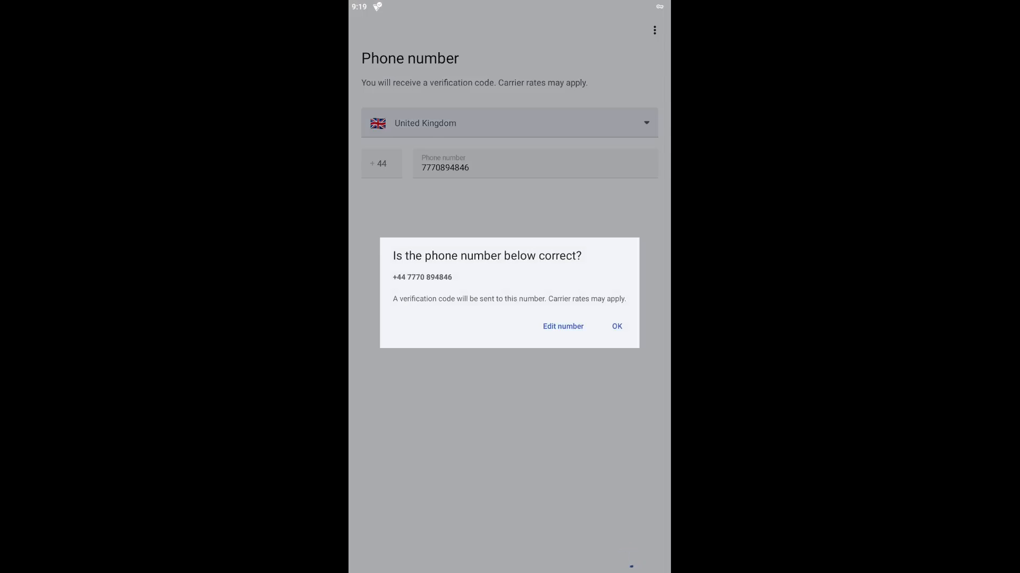
{"action": "left_click", "coordinate": [616, 326]}
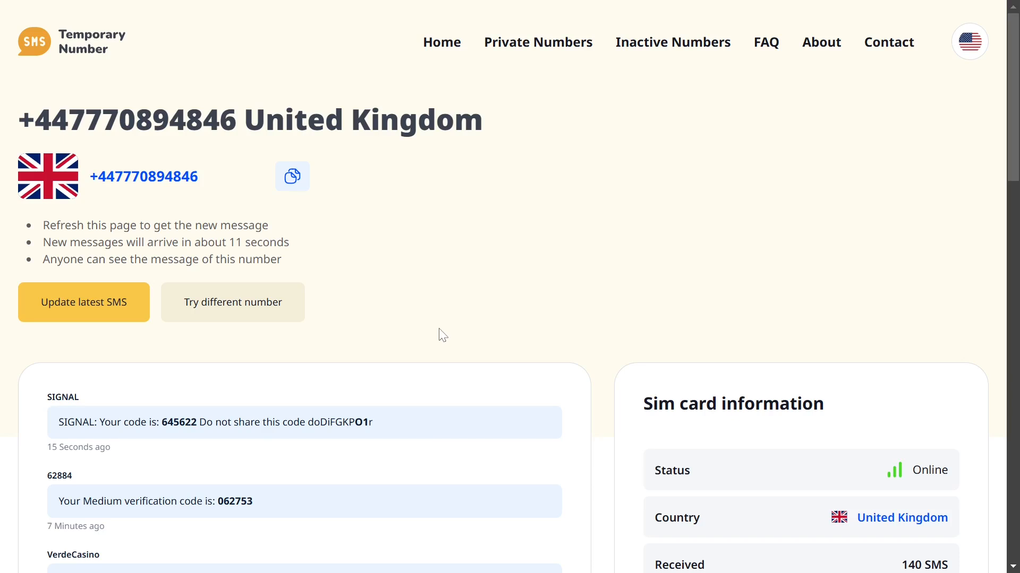
{"action": "left_click", "coordinate": [84, 302]}
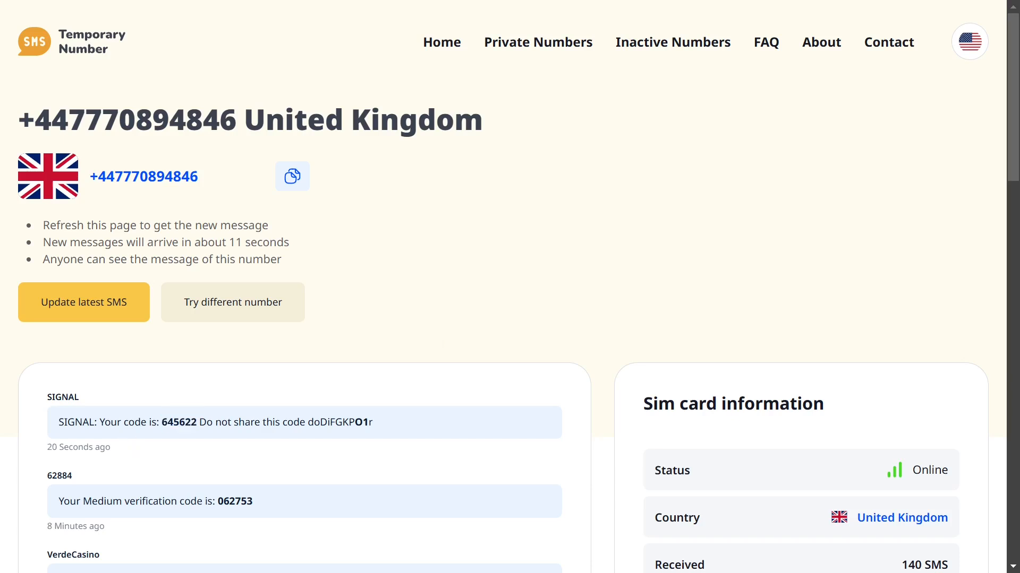
{"action": "right_click", "coordinate": [179, 423]}
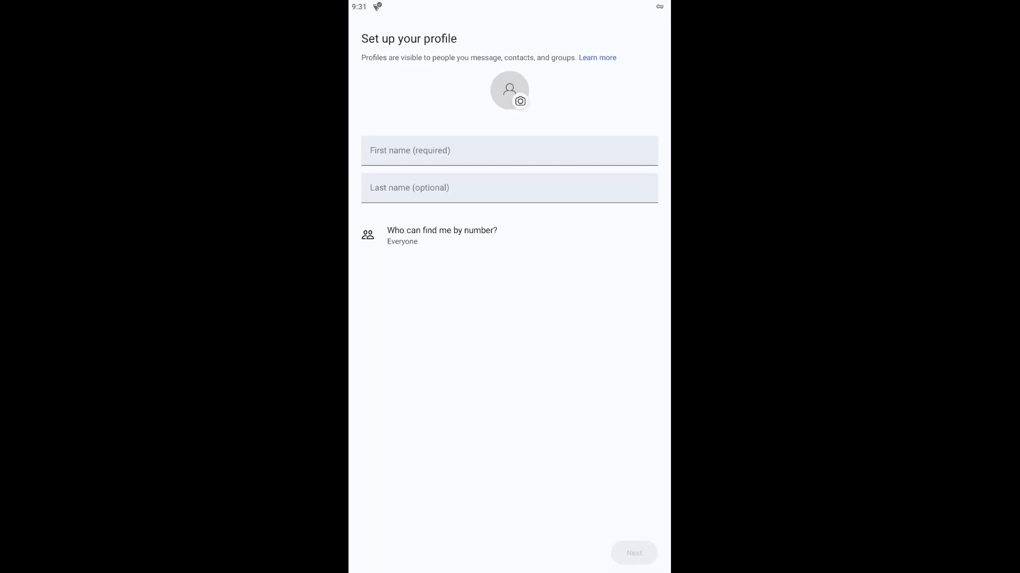
Step: Name the Signal profile 'Alex' and continue past profile setup
{"action": "type", "text": "Alex"}
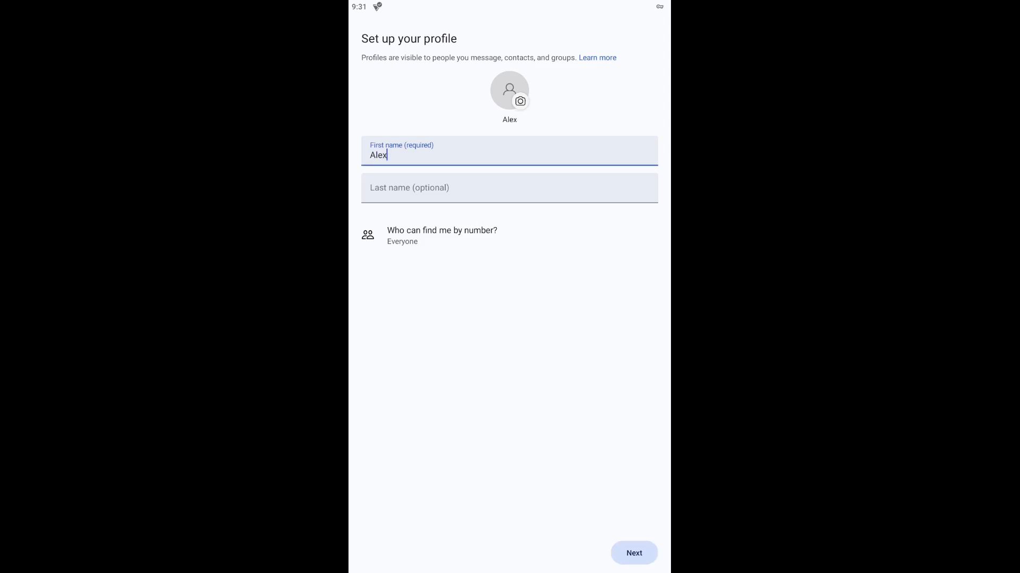
{"action": "left_click", "coordinate": [633, 553]}
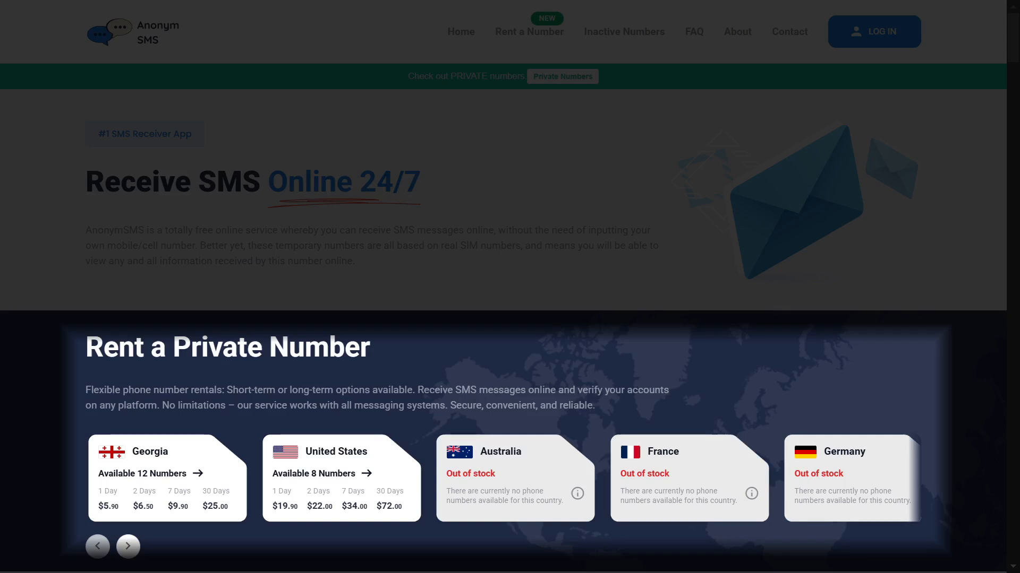
Step: Filter the Anonym SMS number list to those added in the Last 24 Hours
{"action": "scroll", "scroll_direction": "down", "scroll_amount": 3}
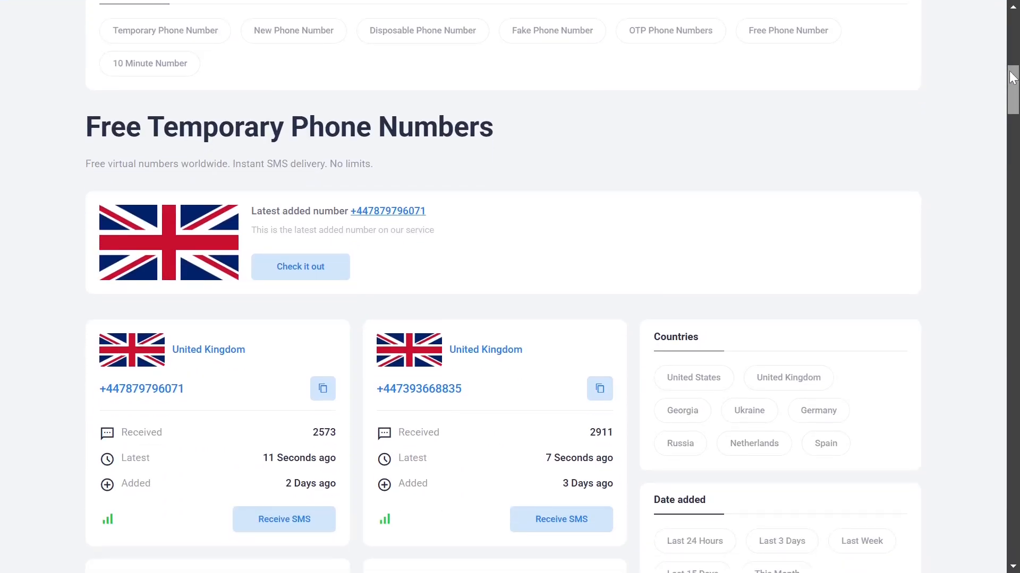
{"action": "scroll", "scroll_direction": "down", "scroll_amount": 3}
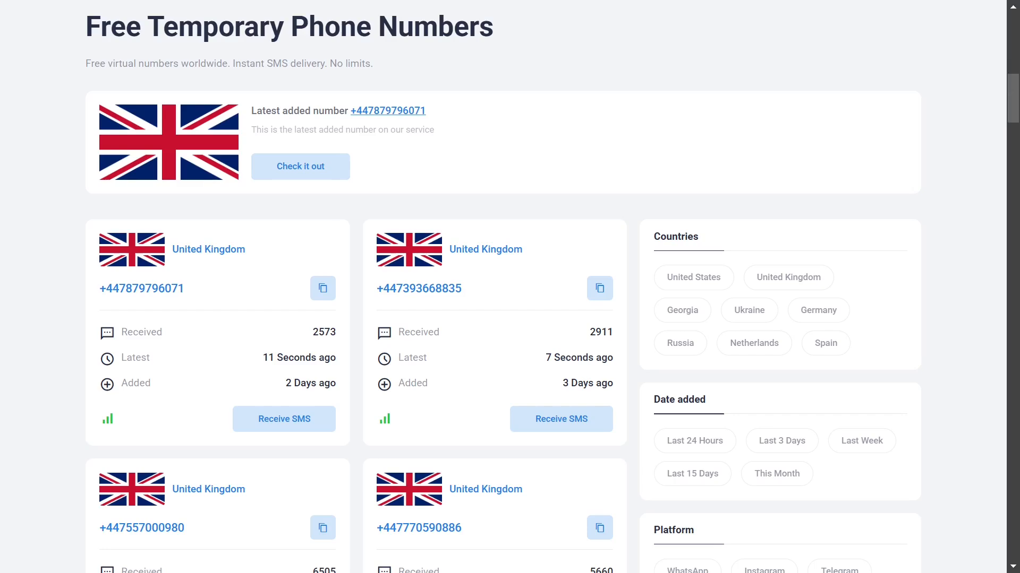
{"action": "scroll", "scroll_direction": "down", "scroll_amount": 3}
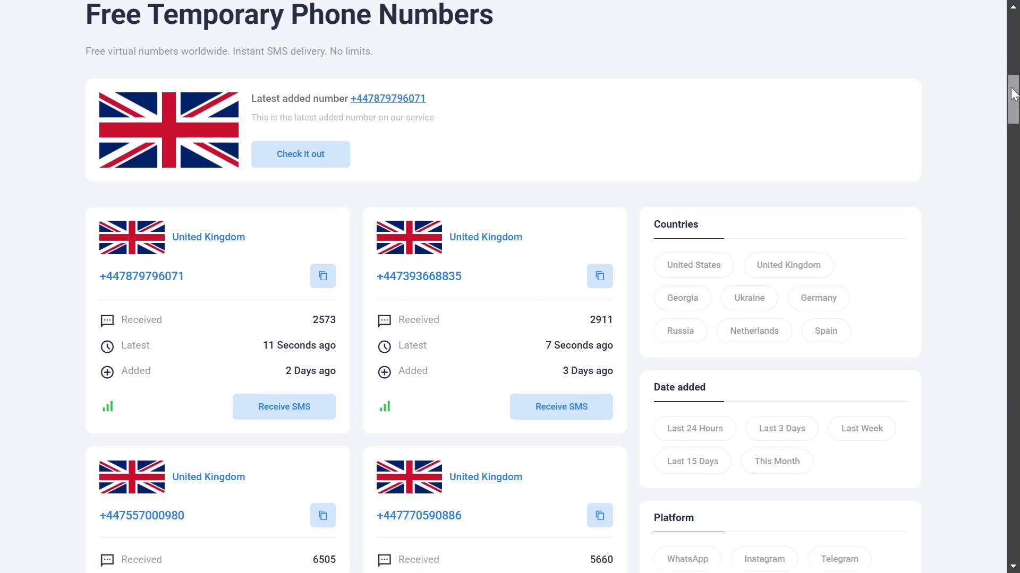
{"action": "scroll", "scroll_direction": "up", "scroll_amount": 3}
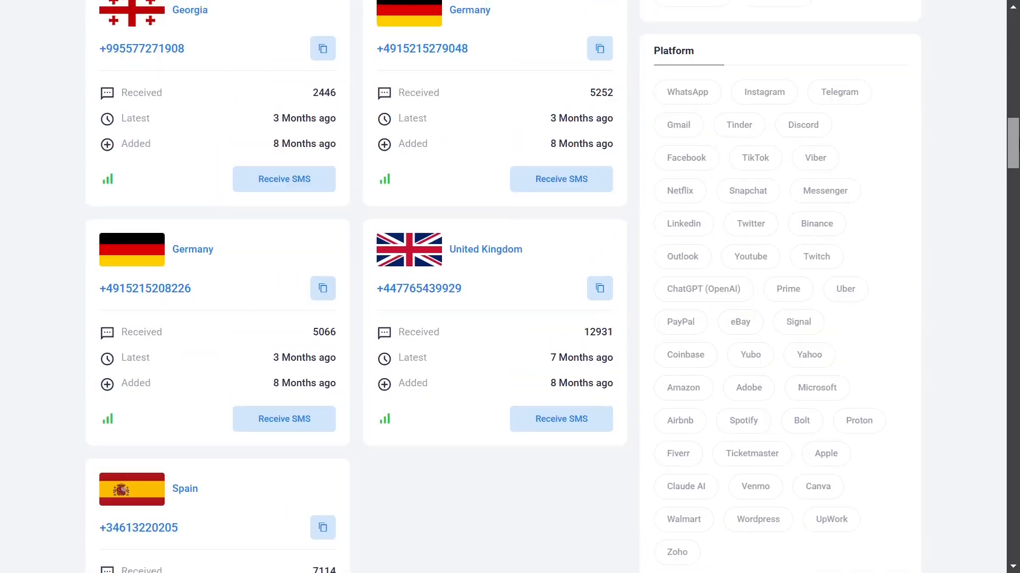
{"action": "scroll", "scroll_direction": "up", "scroll_amount": 3}
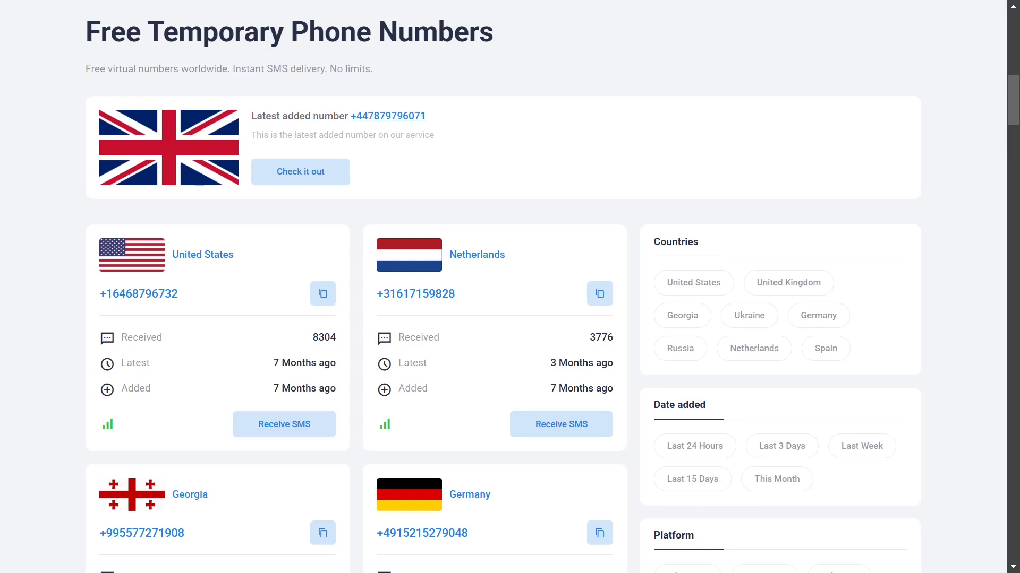
{"action": "mouse_move", "coordinate": [894, 244]}
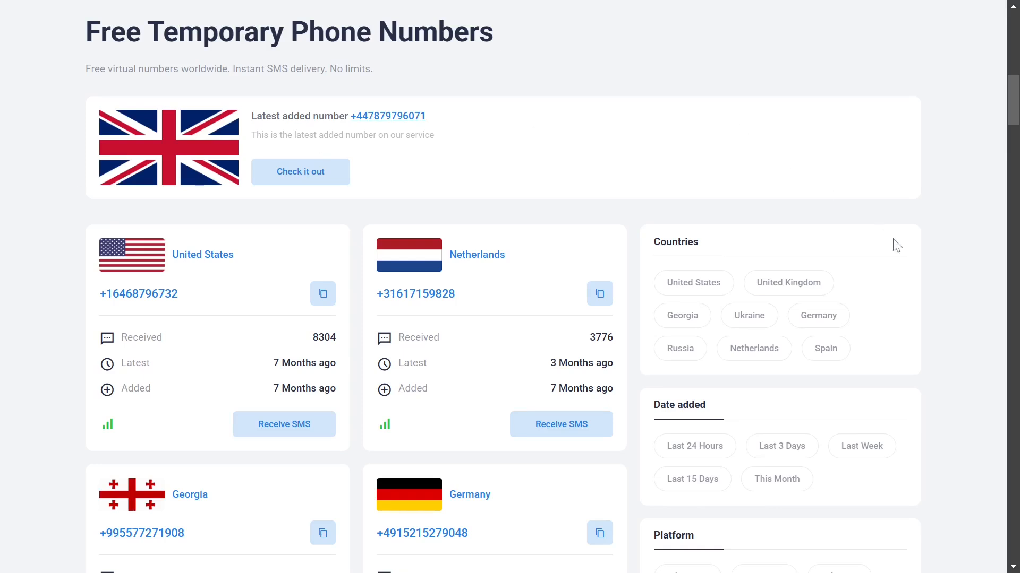
{"action": "left_click", "coordinate": [695, 446]}
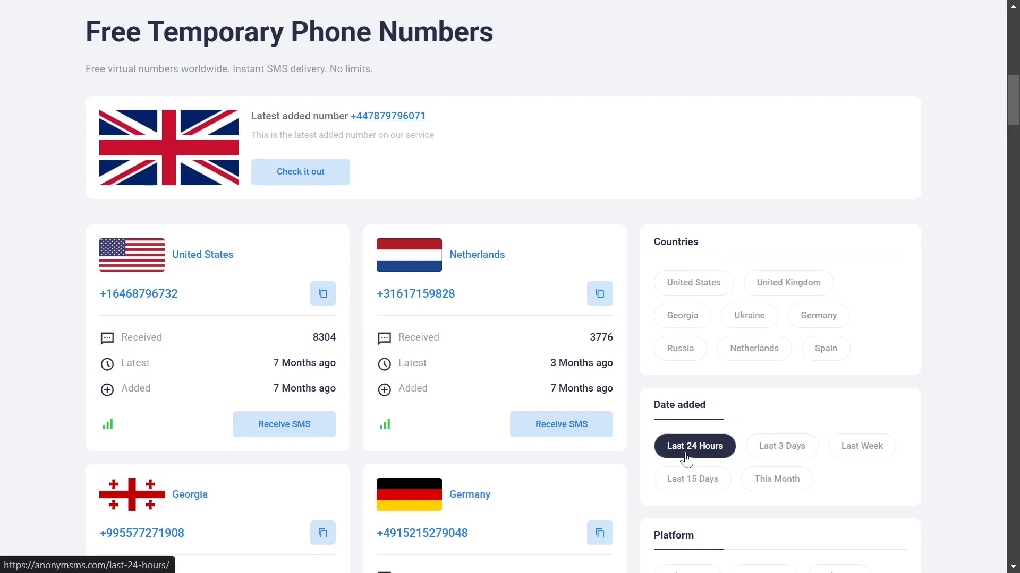
{"action": "left_click", "coordinate": [695, 446]}
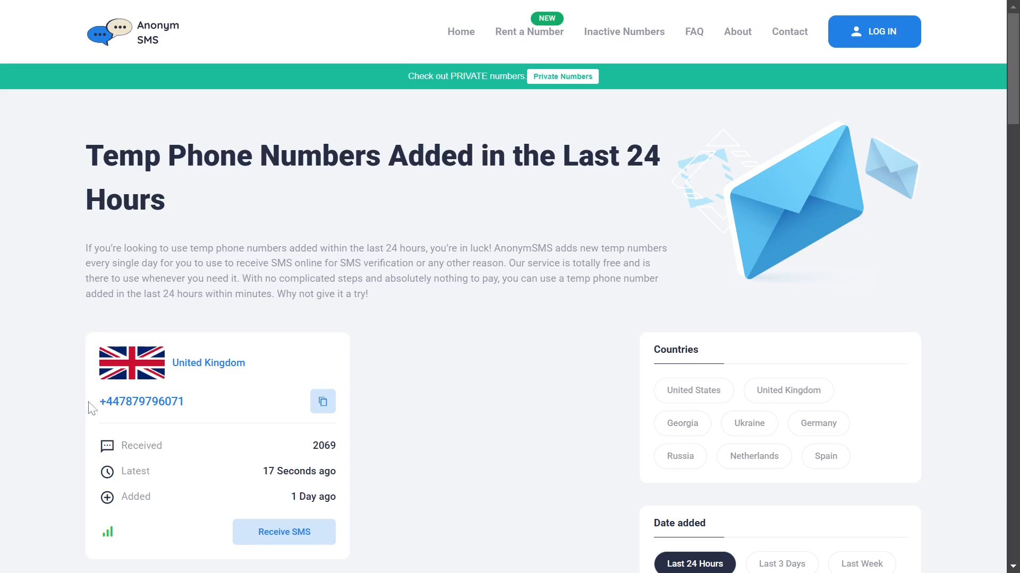
{"action": "mouse_move", "coordinate": [42, 327]}
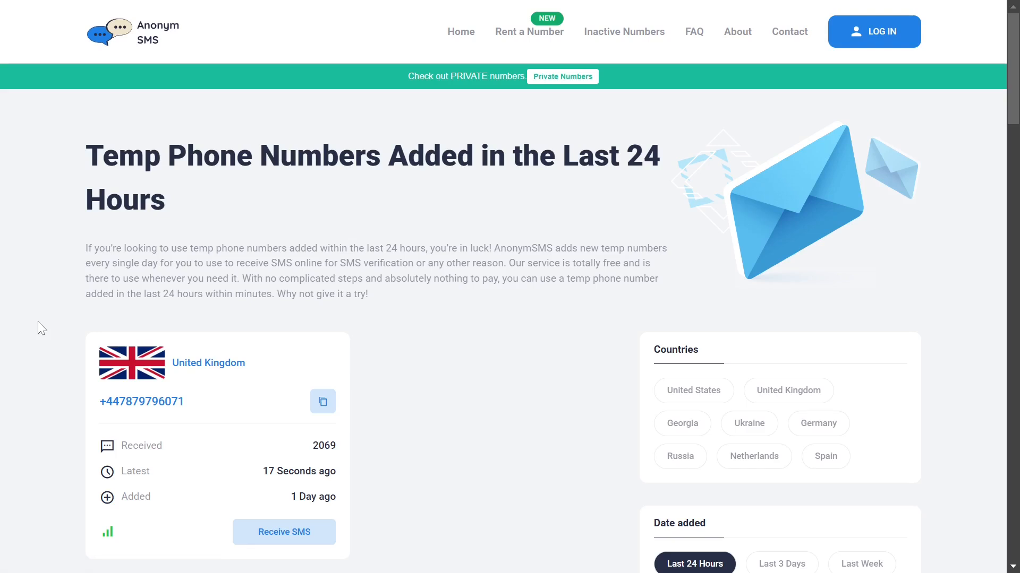
{"action": "left_click", "coordinate": [283, 532]}
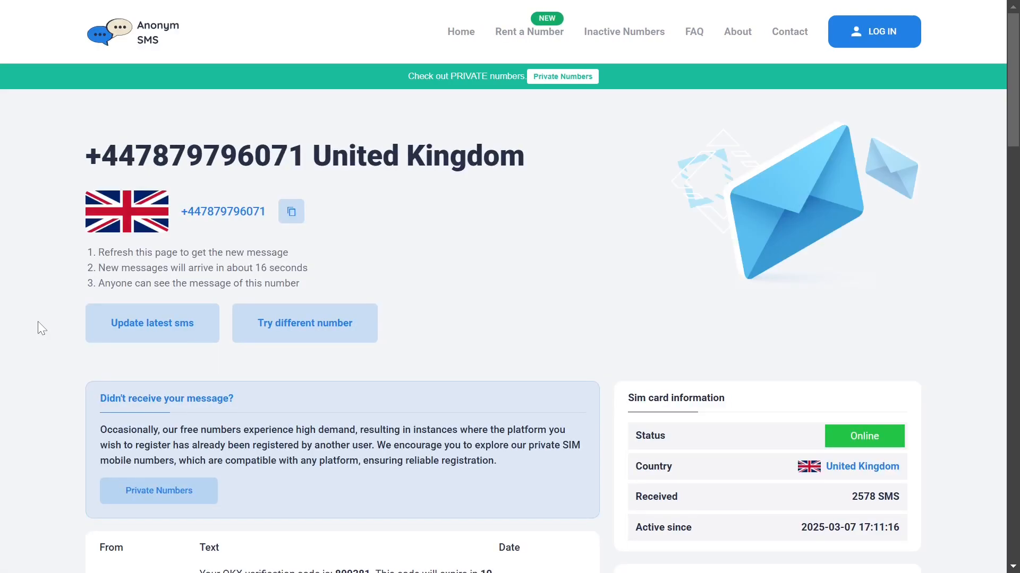
{"action": "scroll", "scroll_direction": "down", "scroll_amount": 3}
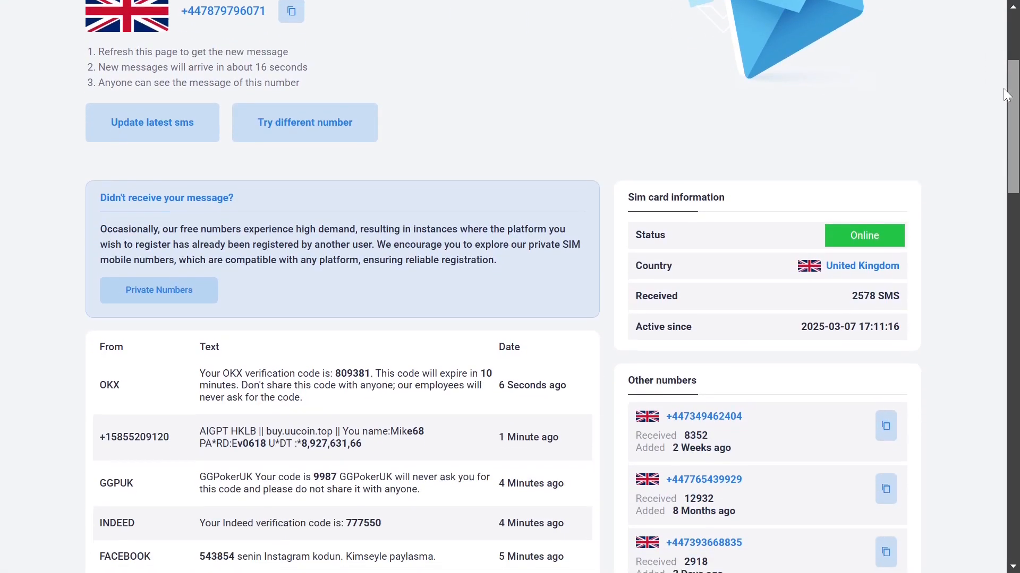
{"action": "scroll", "scroll_direction": "down", "scroll_amount": 3}
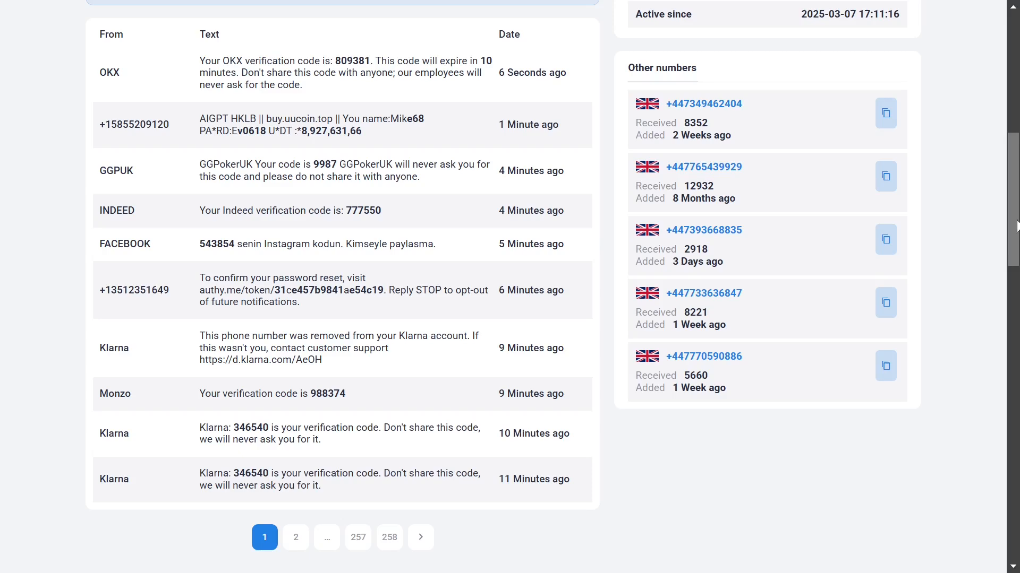
{"action": "scroll", "scroll_direction": "up", "scroll_amount": 3}
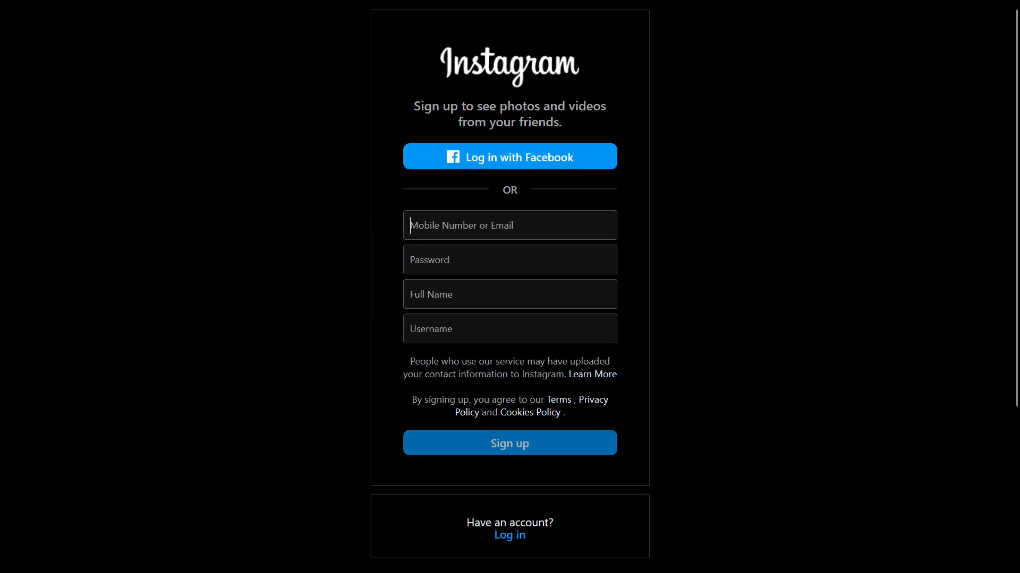
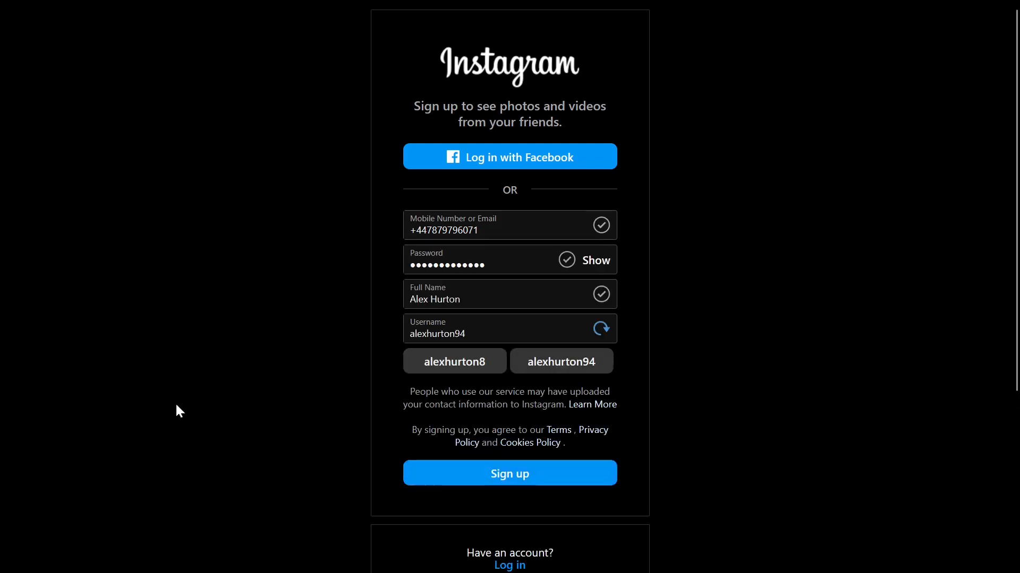
{"action": "left_click", "coordinate": [510, 473]}
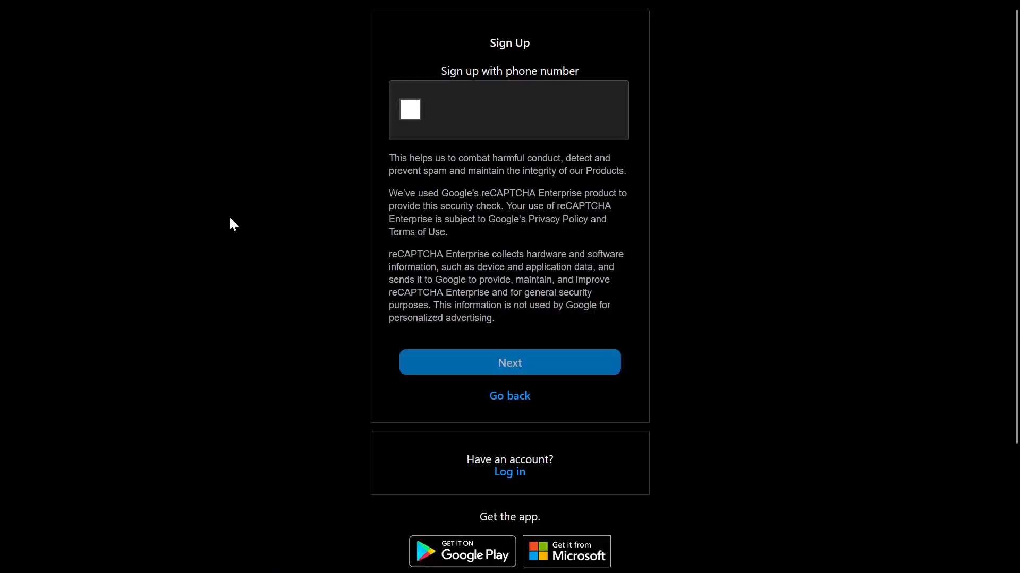
{"action": "left_click", "coordinate": [510, 363]}
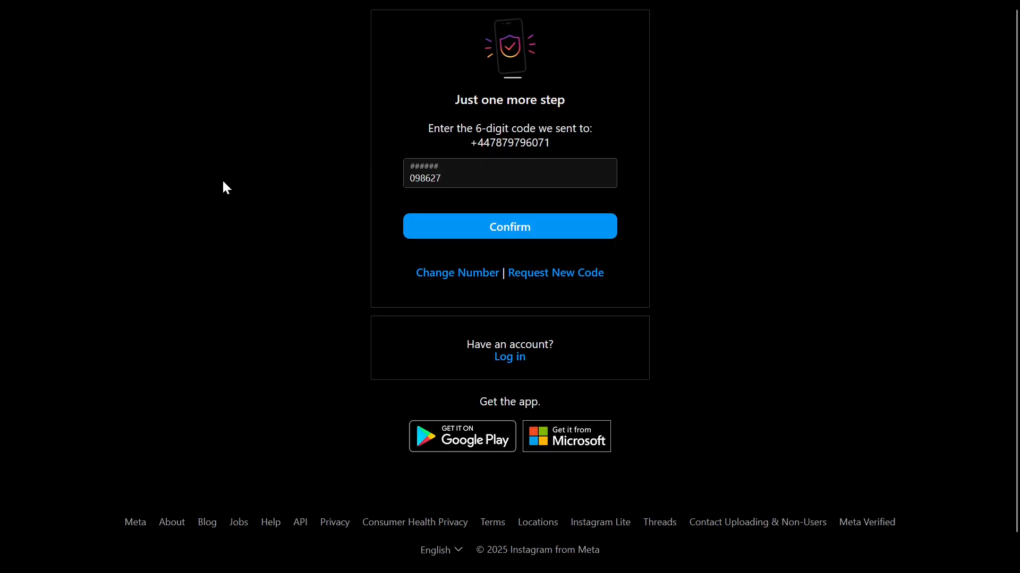
{"action": "mouse_move", "coordinate": [438, 230]}
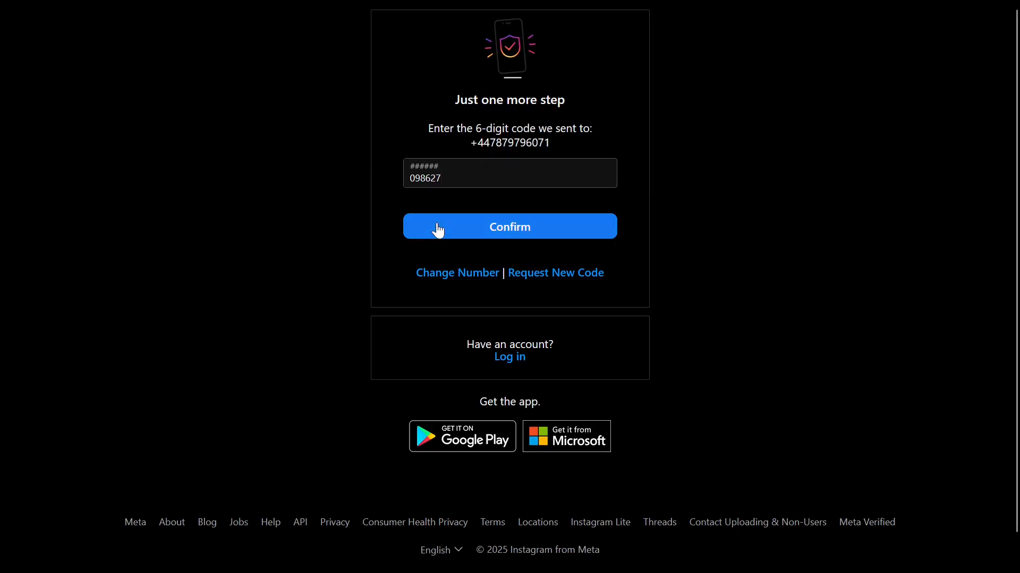
{"action": "left_click", "coordinate": [510, 227]}
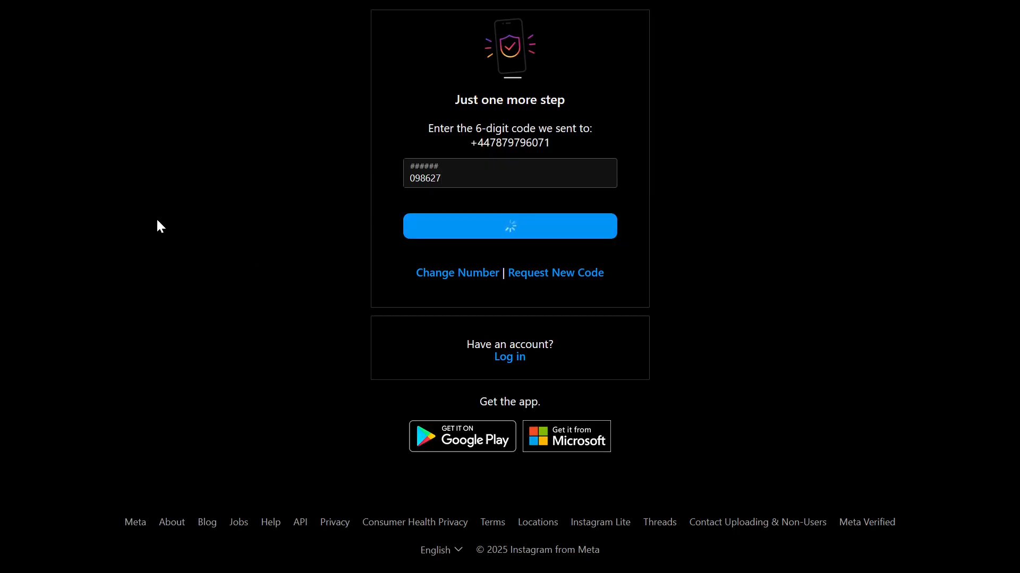
{"action": "left_click", "coordinate": [510, 226]}
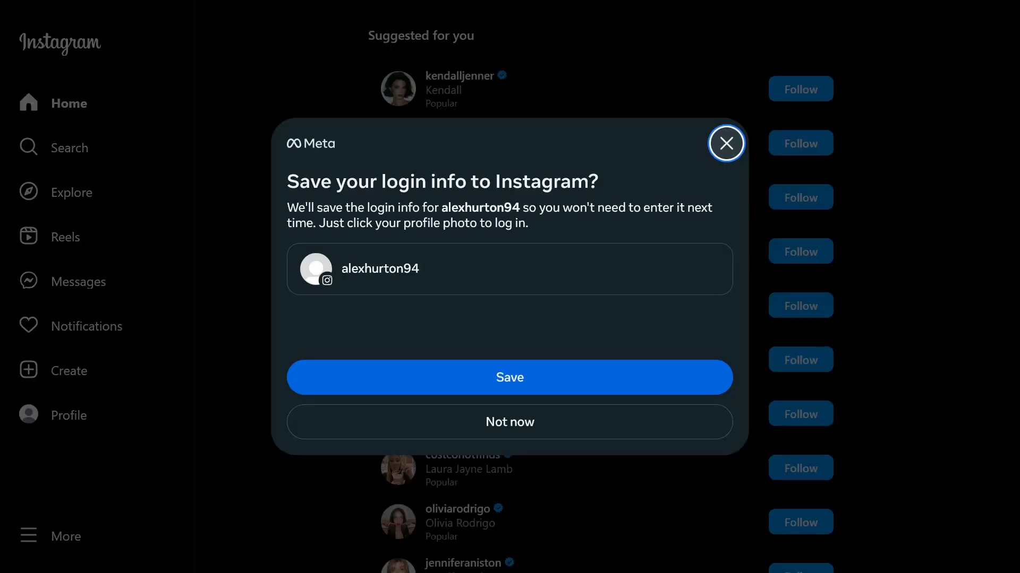
{"action": "mouse_move", "coordinate": [487, 429]}
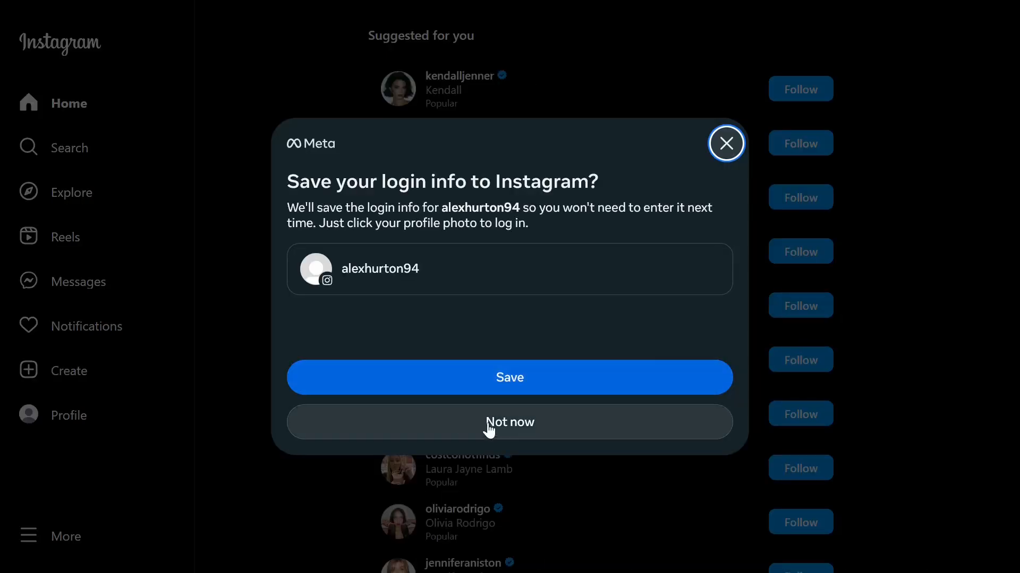
Step: Decline 'Save your login info' with Not now, leaving the home feed
{"action": "left_click", "coordinate": [510, 423]}
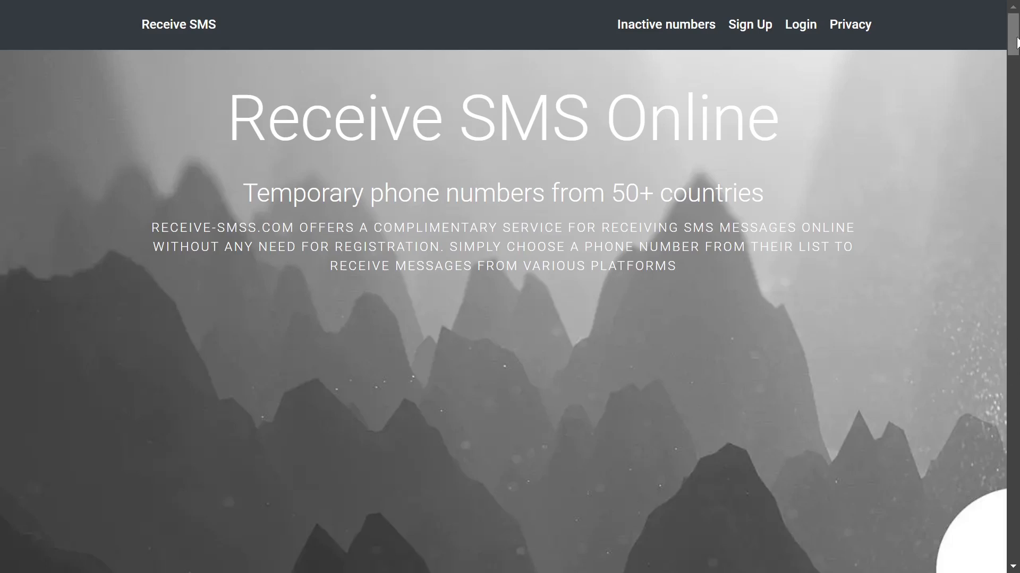
{"action": "scroll", "scroll_direction": "down", "scroll_amount": 3}
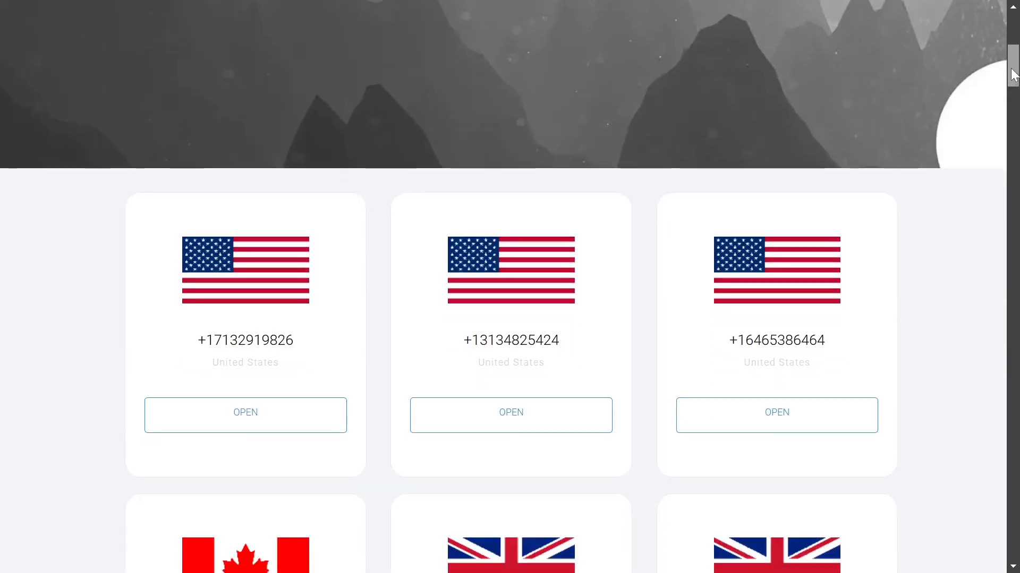
{"action": "scroll", "scroll_direction": "down", "scroll_amount": 3}
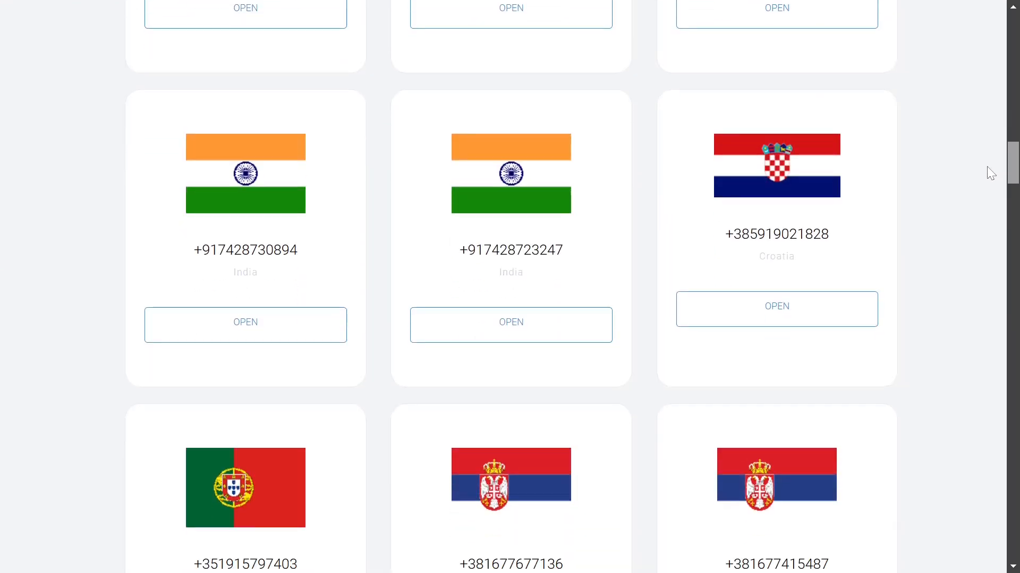
{"action": "scroll", "scroll_direction": "down", "scroll_amount": 3}
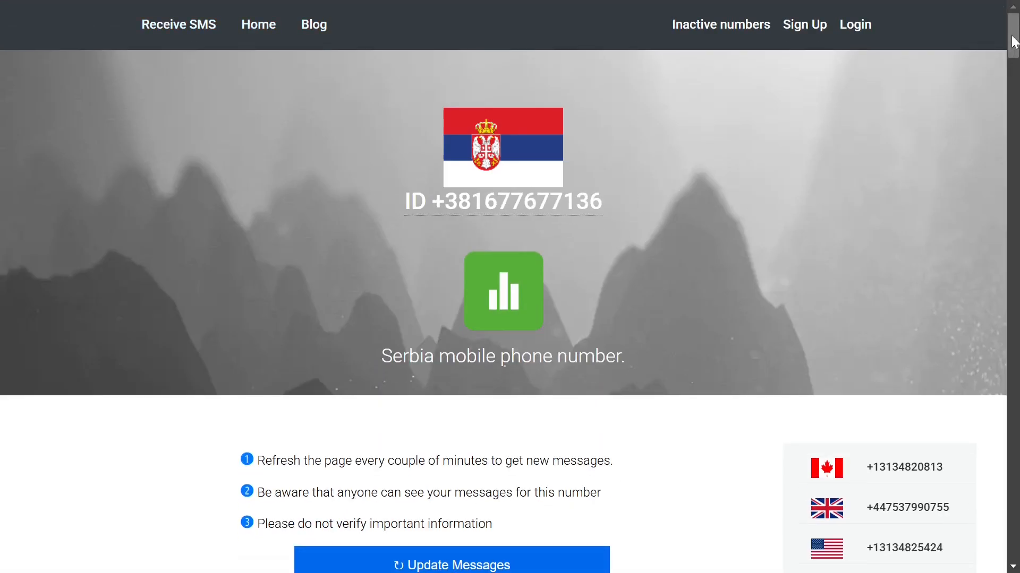
{"action": "scroll", "scroll_direction": "down", "scroll_amount": 3}
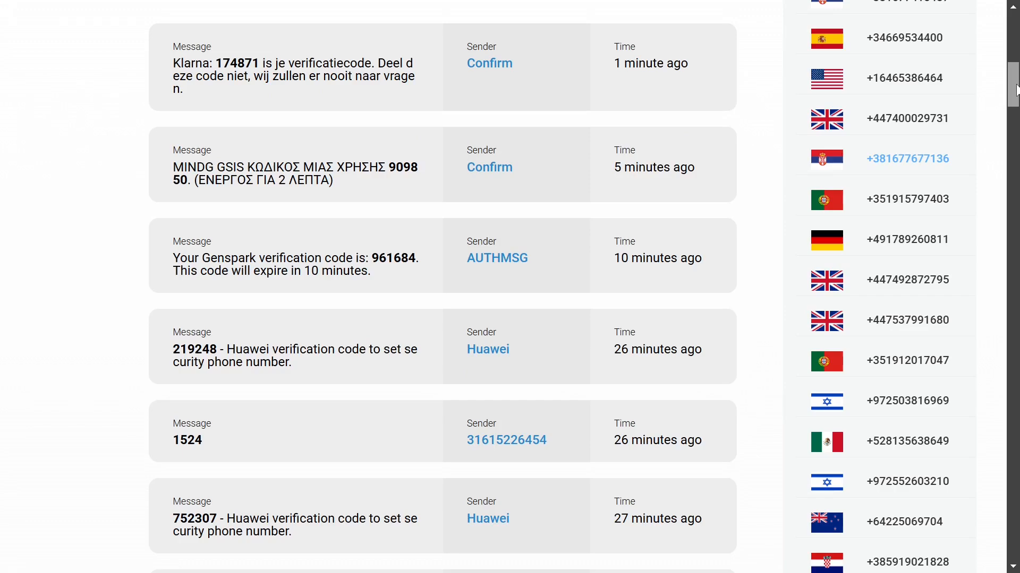
{"action": "scroll", "scroll_direction": "down", "scroll_amount": 3}
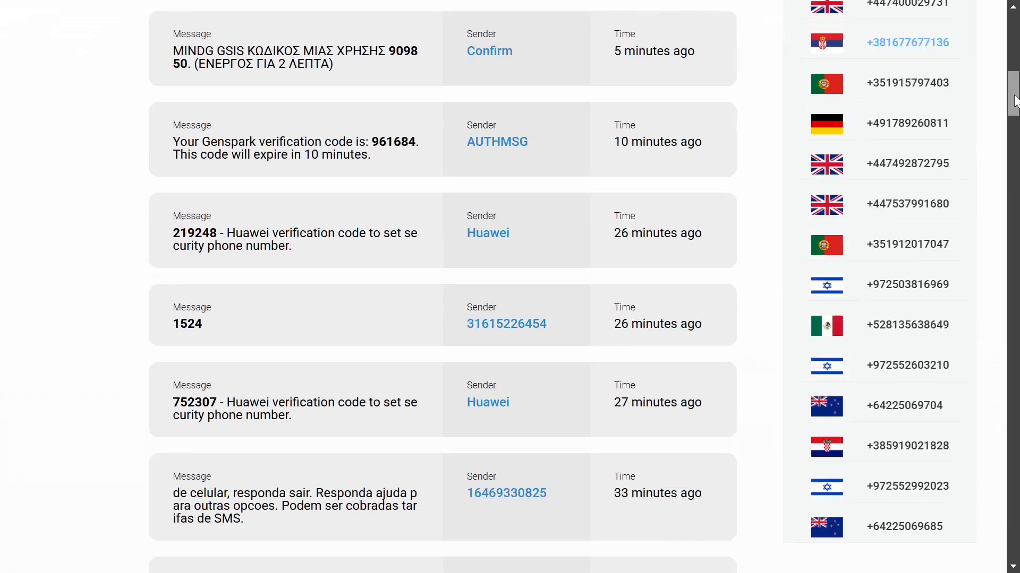
{"action": "scroll", "scroll_direction": "down", "scroll_amount": 3}
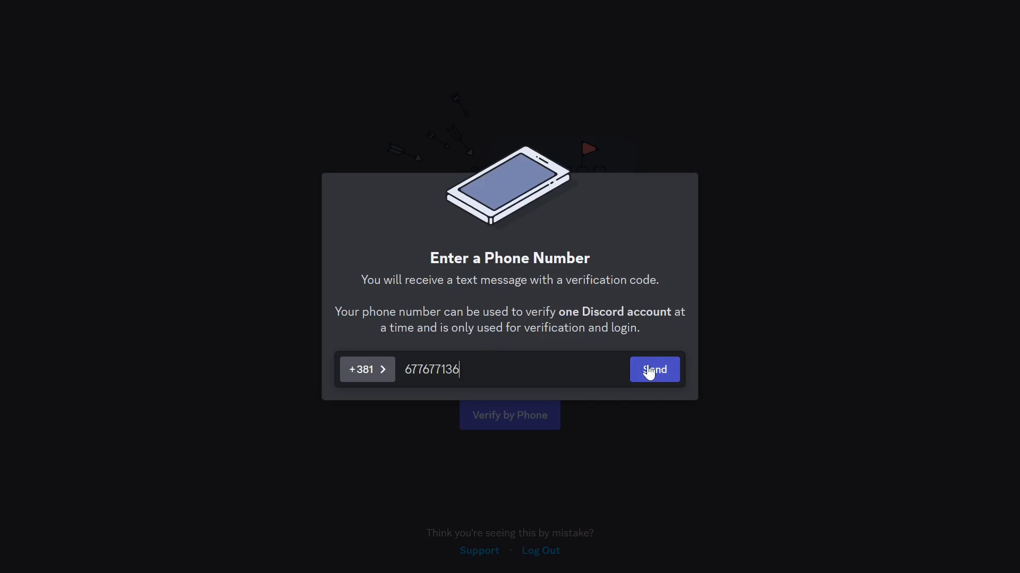
{"action": "left_click", "coordinate": [654, 370]}
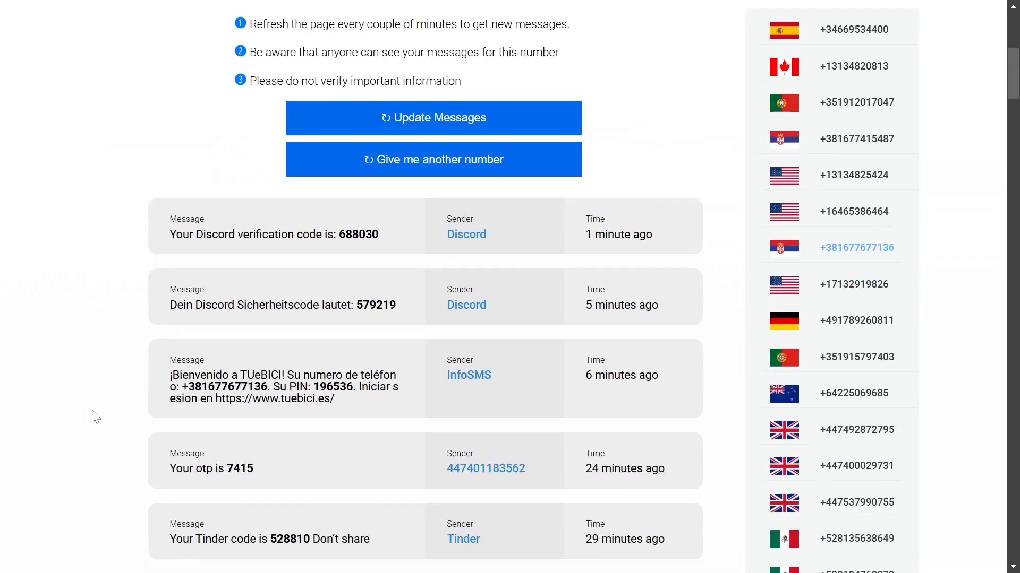
{"action": "double_click", "coordinate": [358, 226]}
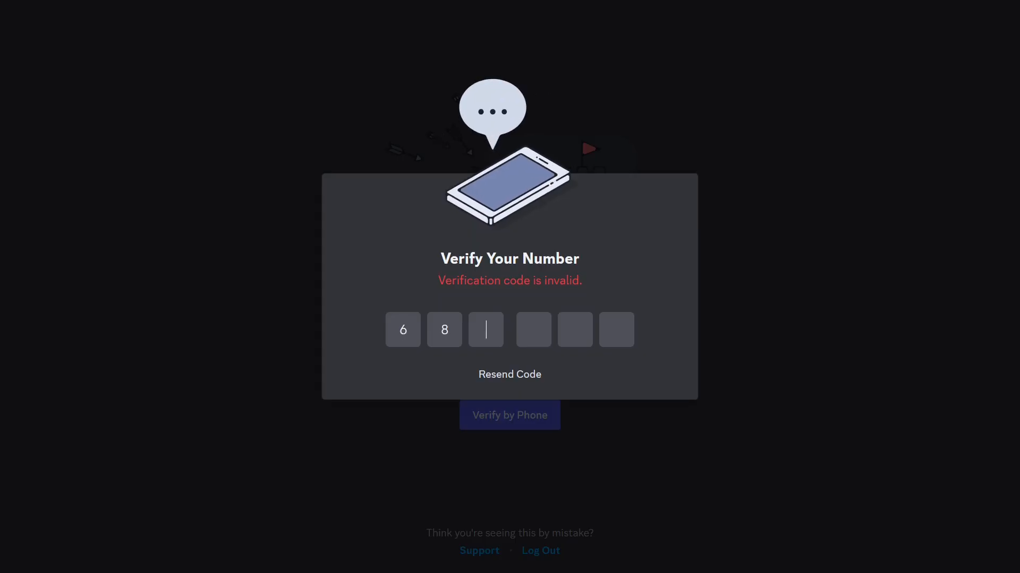
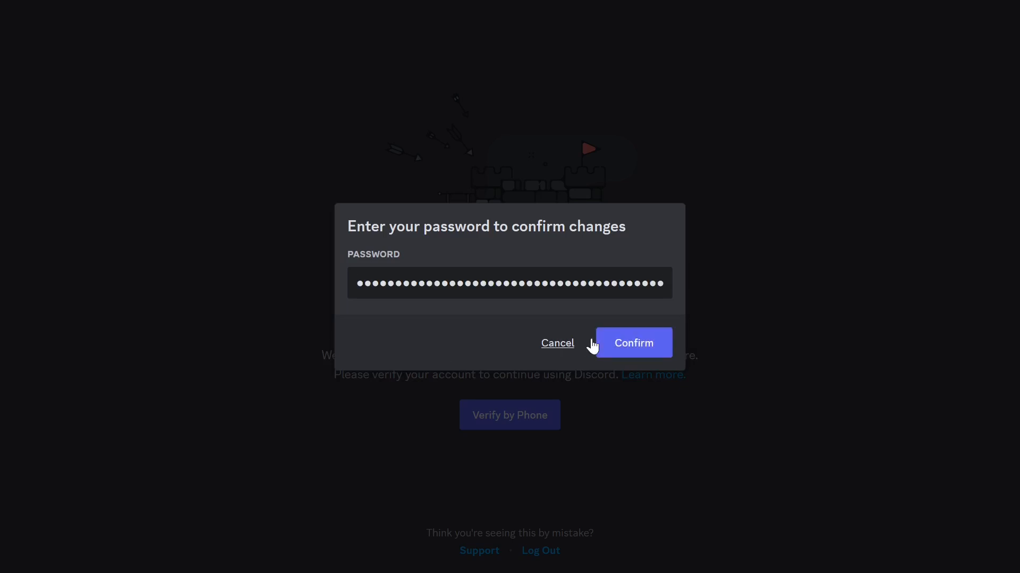
{"action": "left_click", "coordinate": [633, 343]}
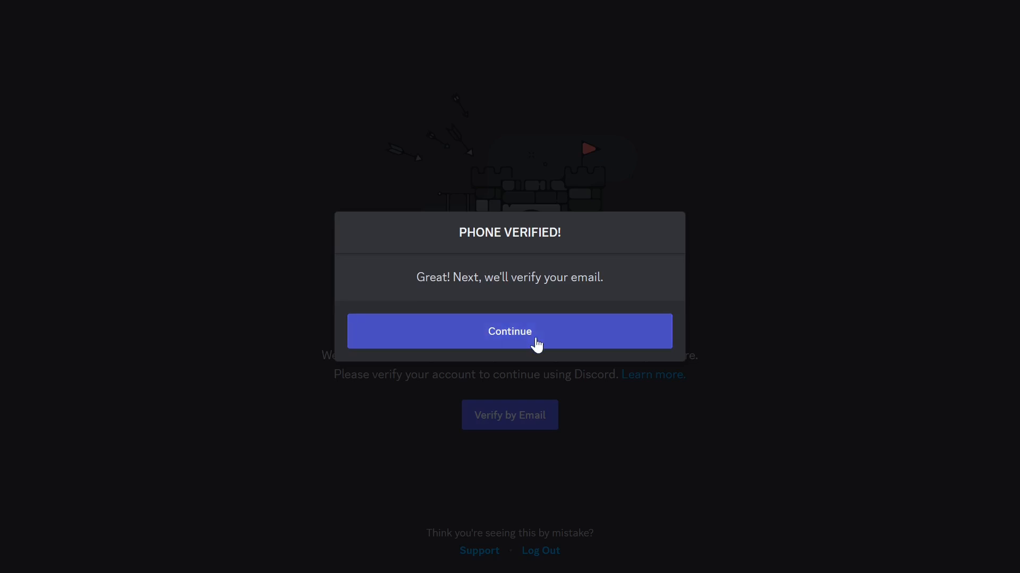
Step: Complete email verification and enter Discord, dismissing the first-server prompt to reach Friends home
{"action": "left_click", "coordinate": [510, 331]}
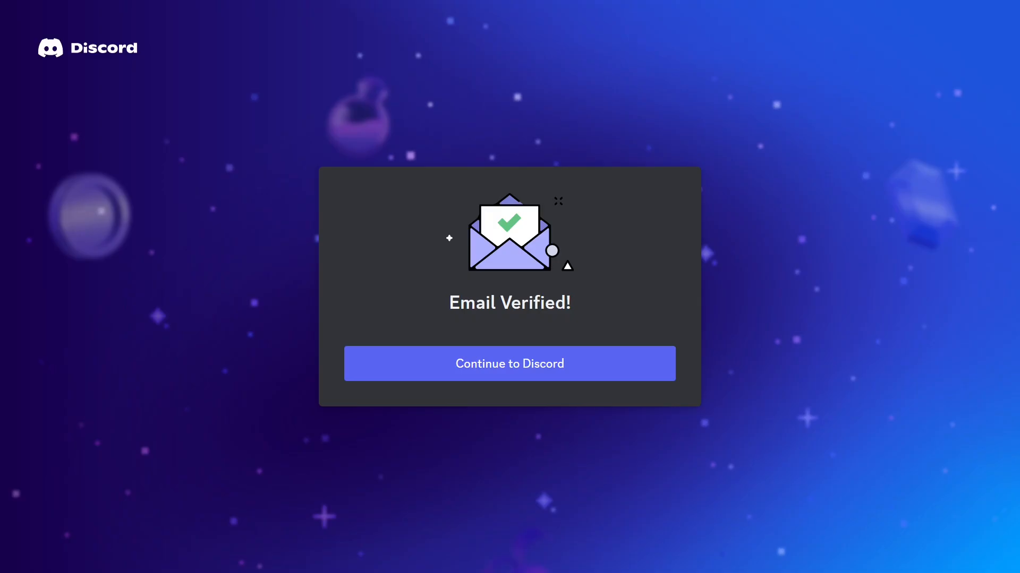
{"action": "left_click", "coordinate": [509, 363]}
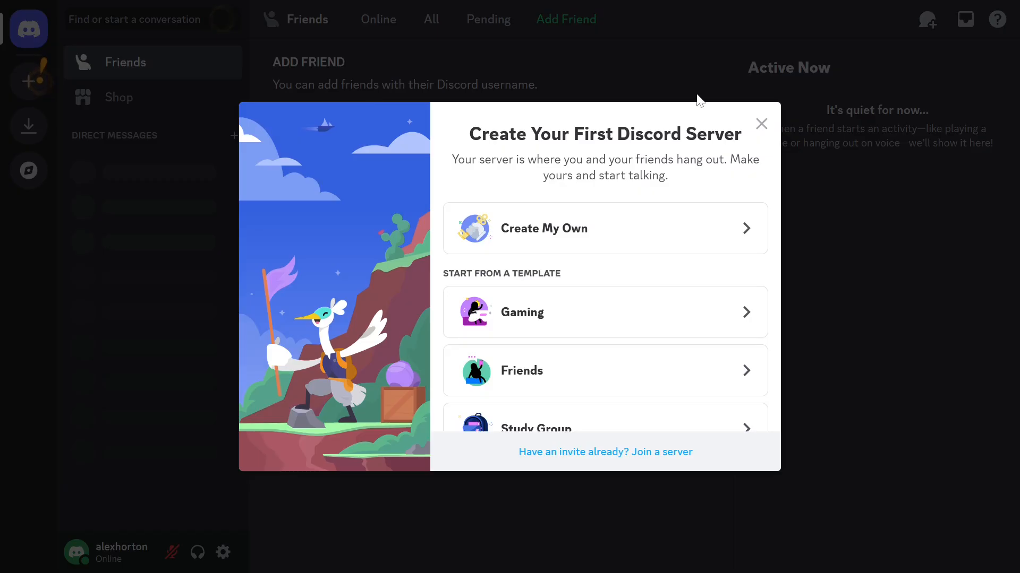
{"action": "left_click", "coordinate": [760, 124]}
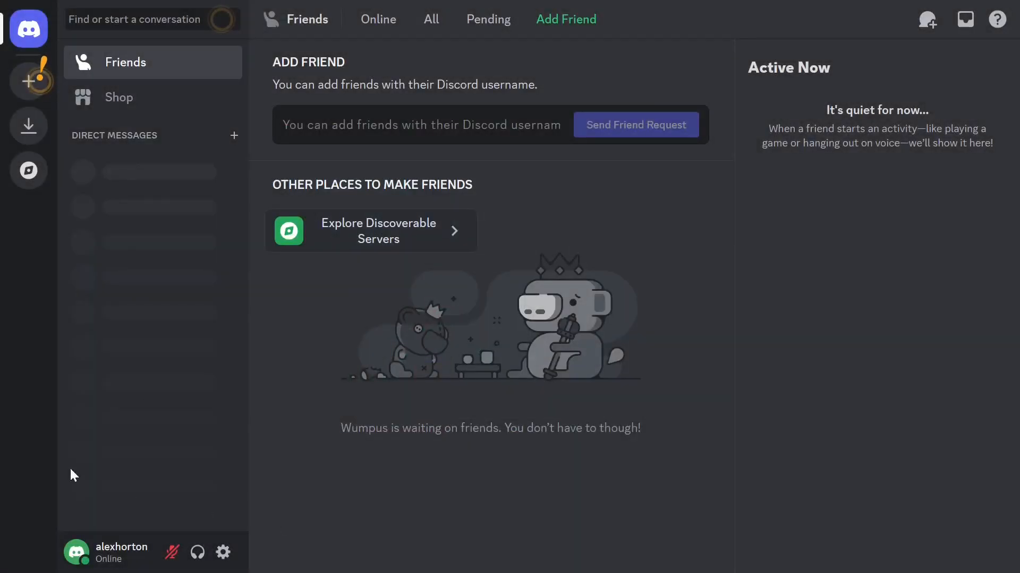